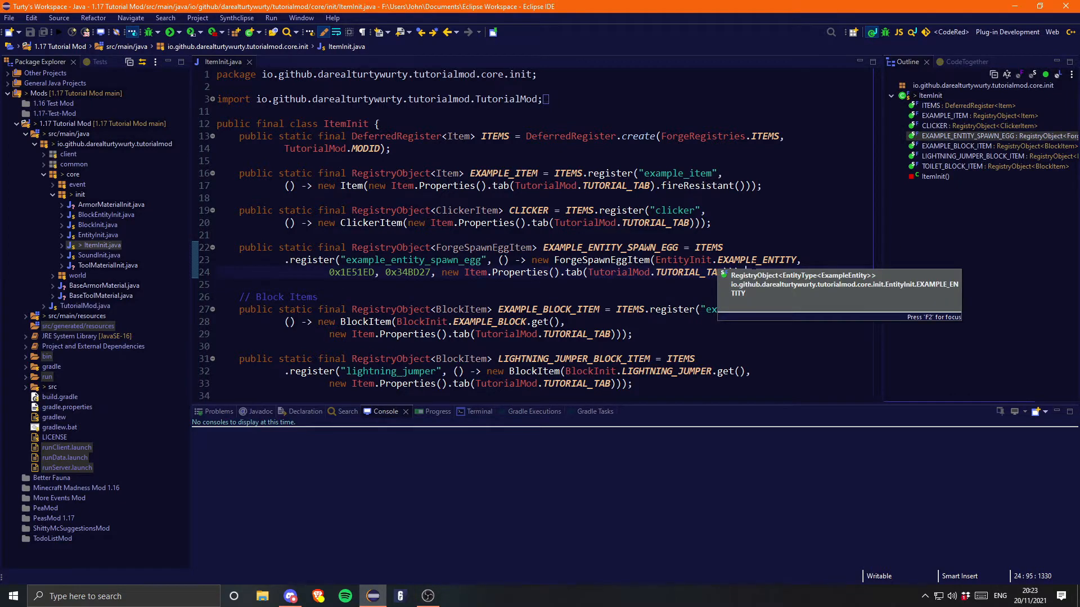
Register RegistryObject<Item> BEANS as "beans" with Item.Properties on TutorialMod.TUTORIAL_TAB
type("public static final")
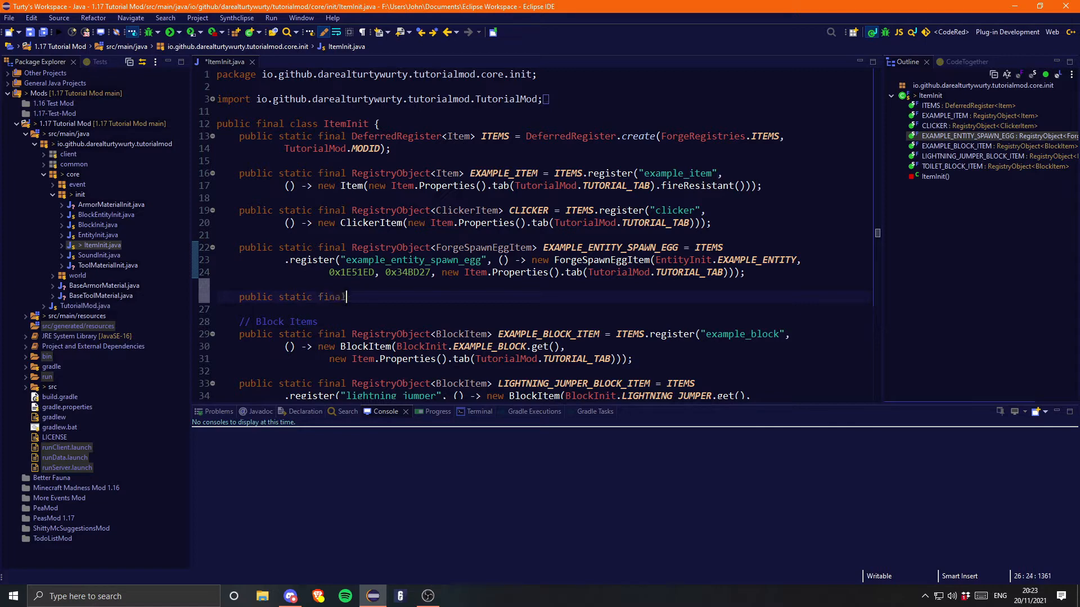
type("RegistryObject<IForgeRegistryEntry<? super T>>")
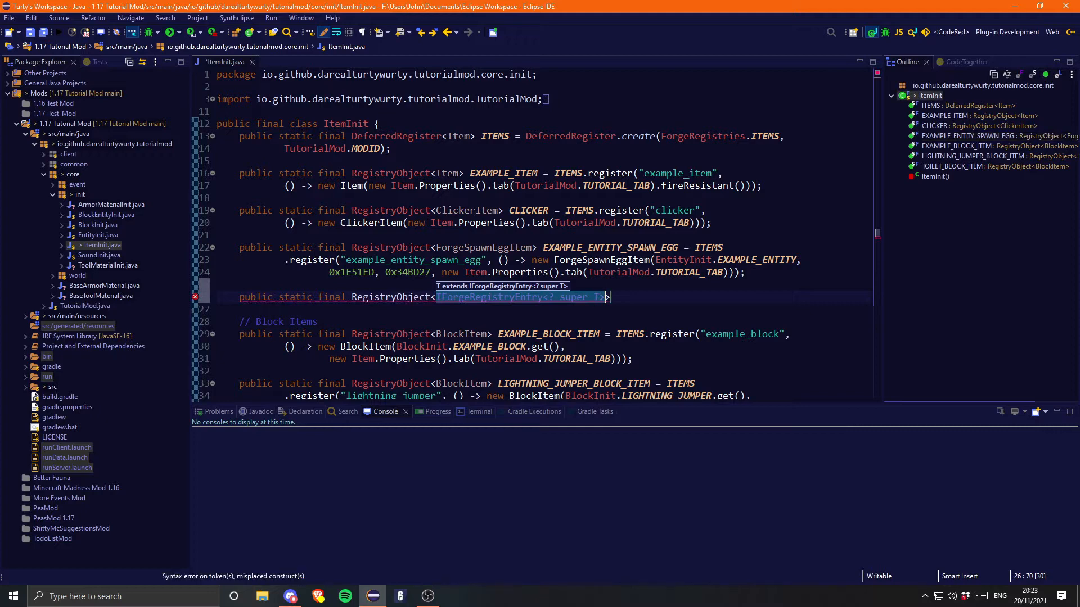
type("Itejm")
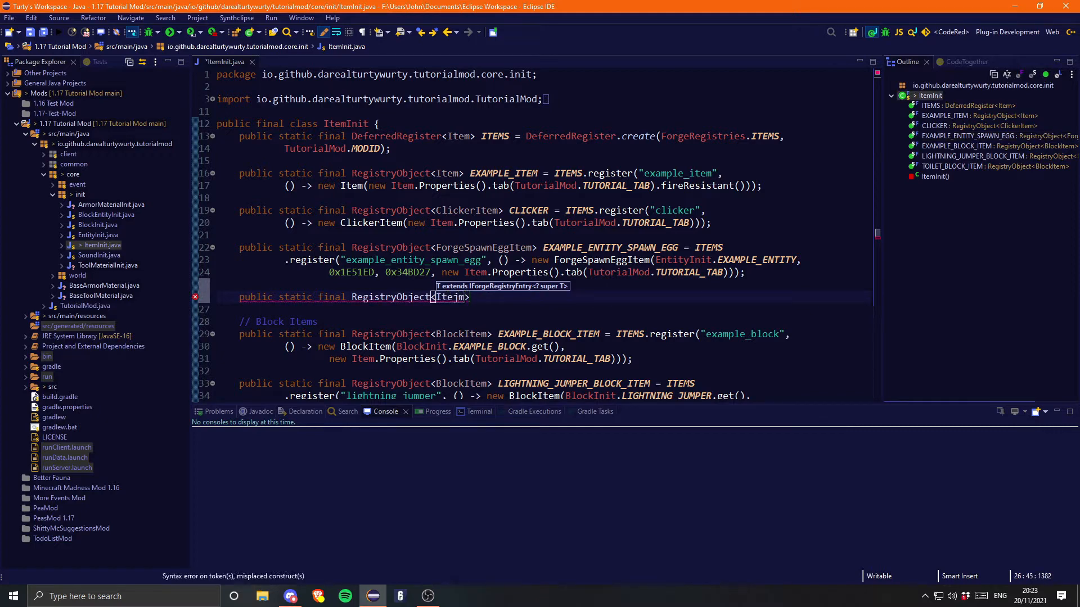
type("Item>")
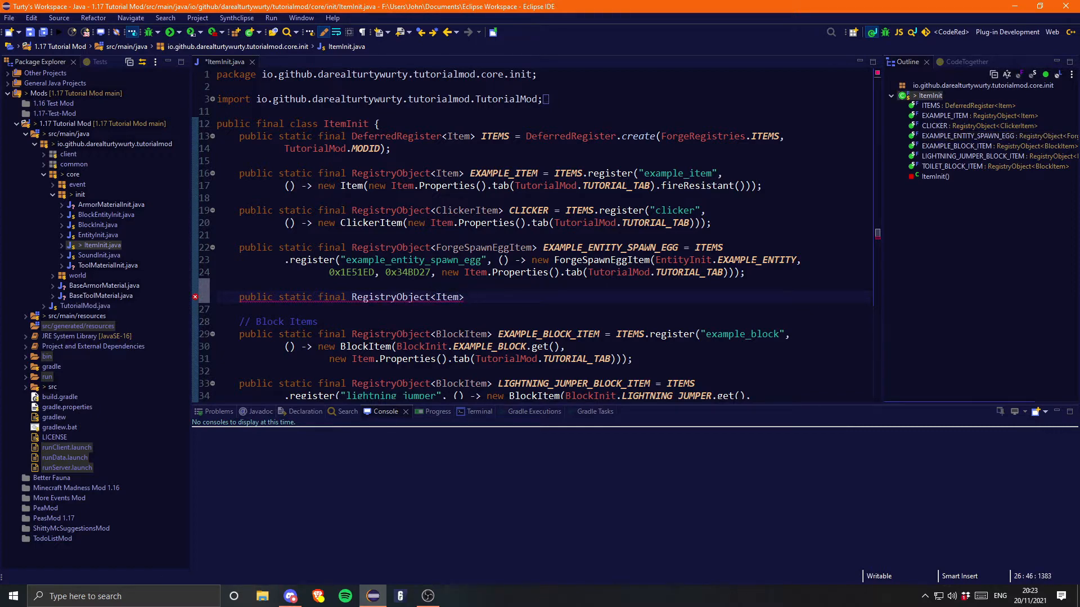
type("BEANS =")
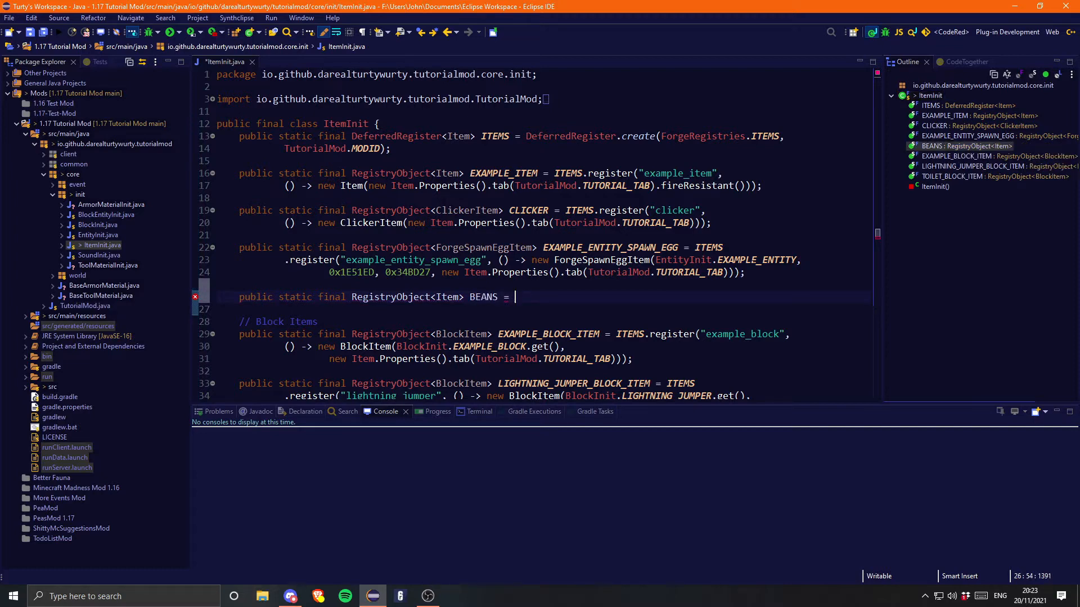
type("ITEMS.register(\"beans\", () -")
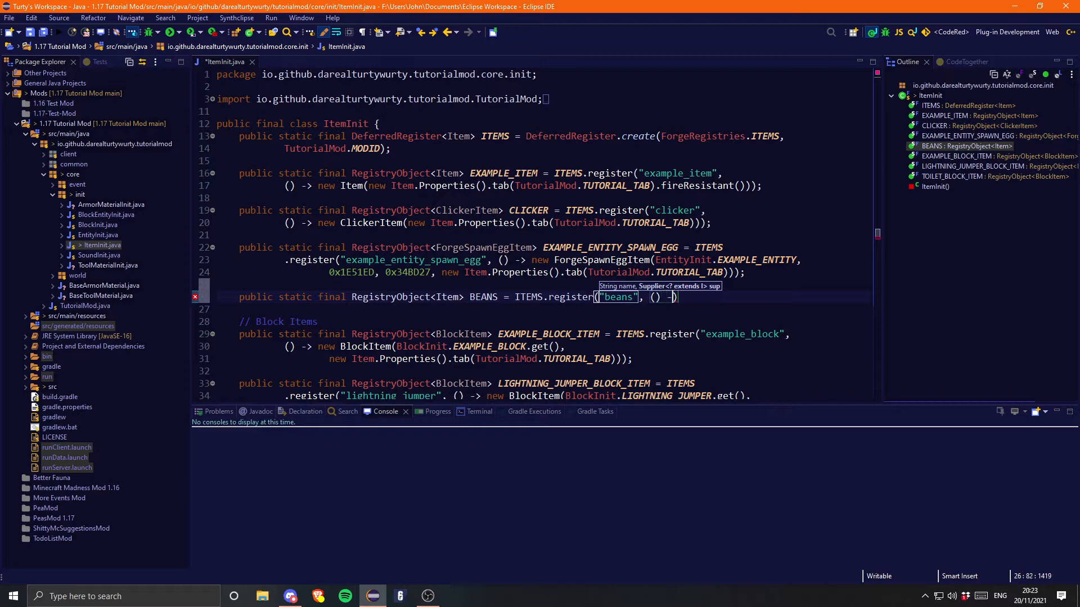
type("new Ie")
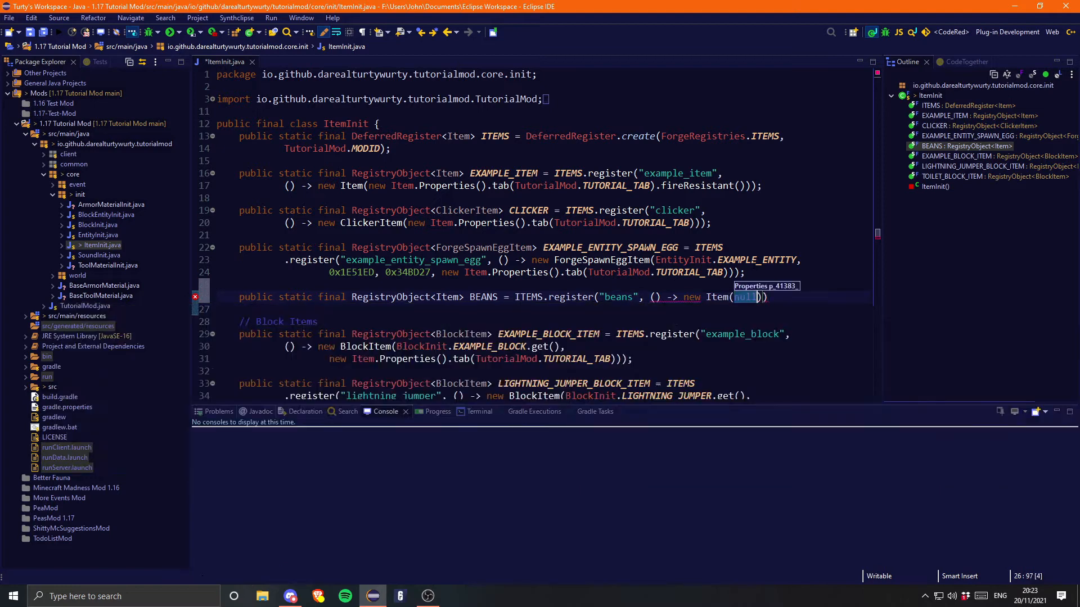
type("new Item.Properties(")
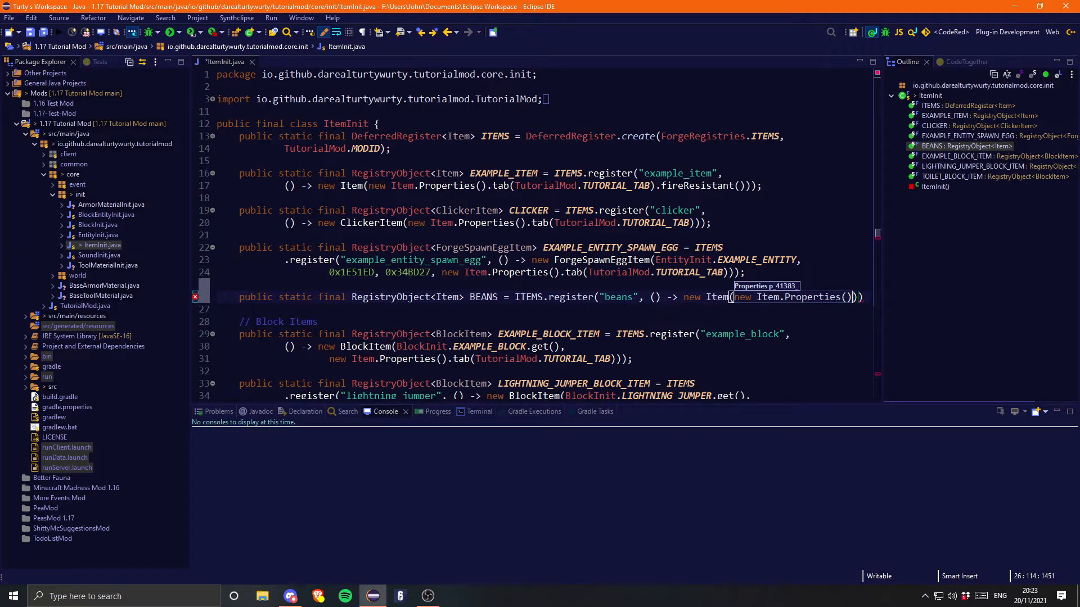
type(".tab(null)")
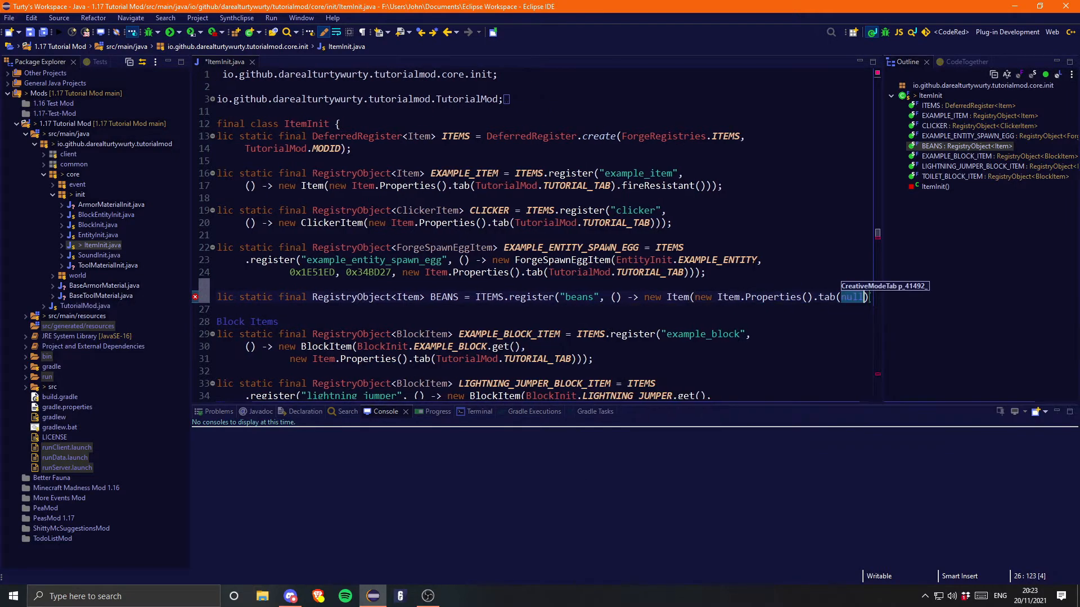
type("TutorialMod")
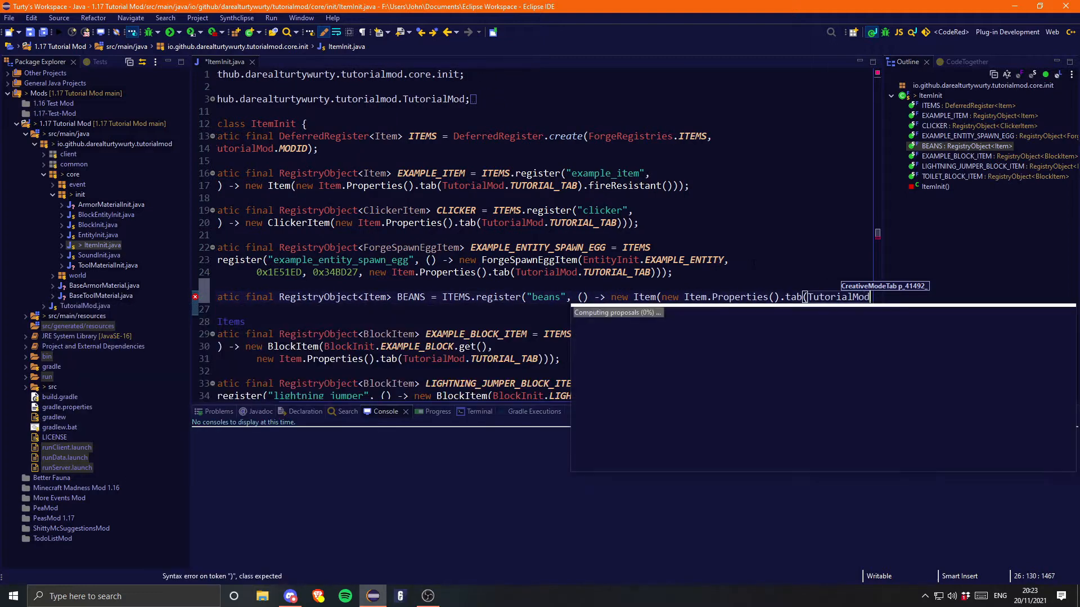
type(".")
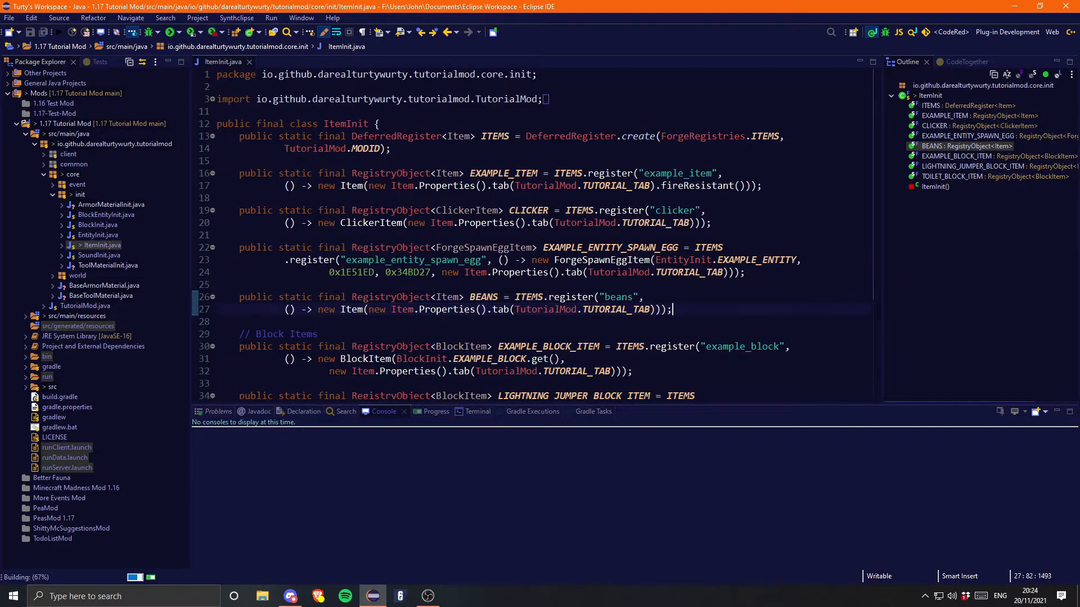
Add a .food(new FoodProperties.Builder()) call to the BEANS item properties
left_click(513, 309)
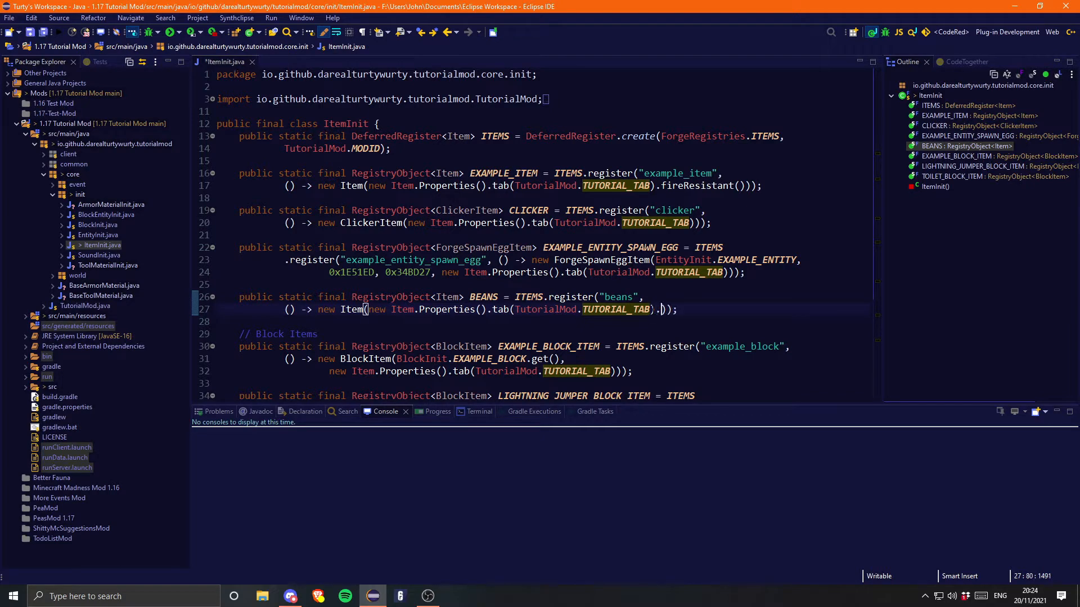
type(".food(null)")
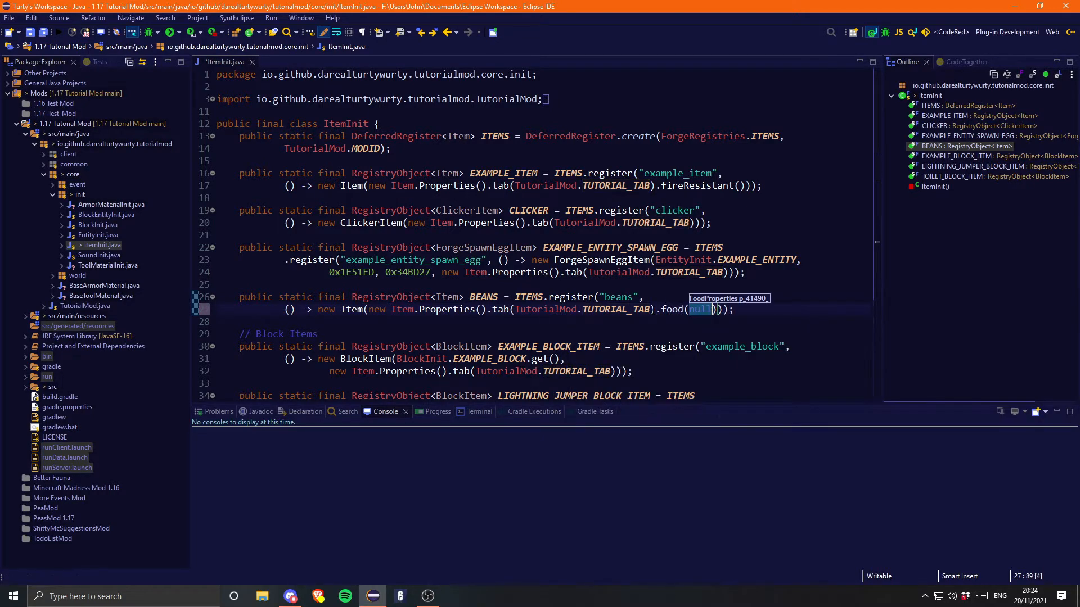
type("new FoodProperties")
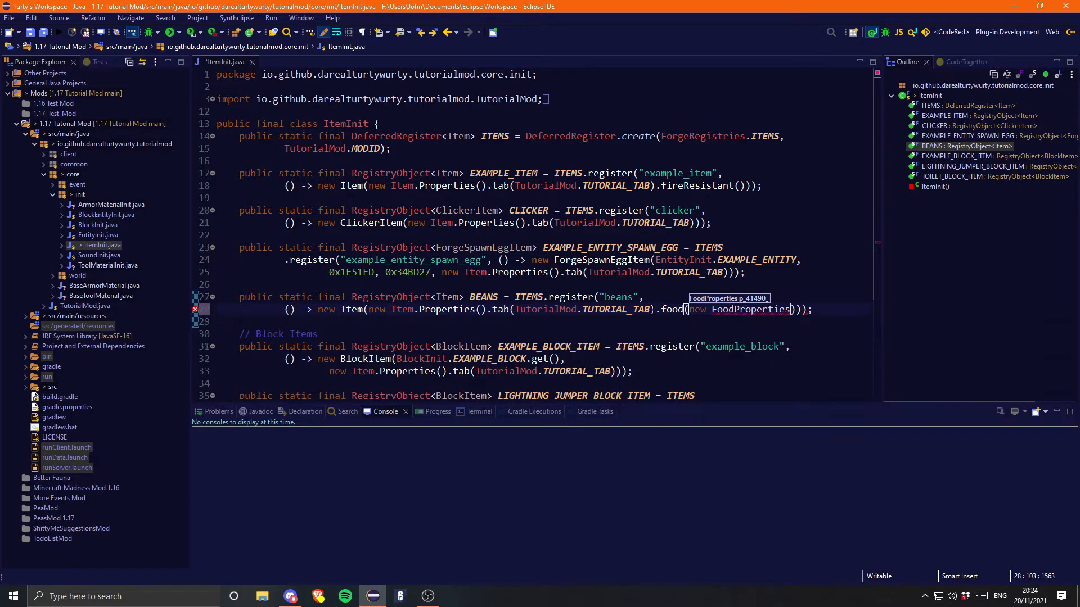
type(".Builder()")
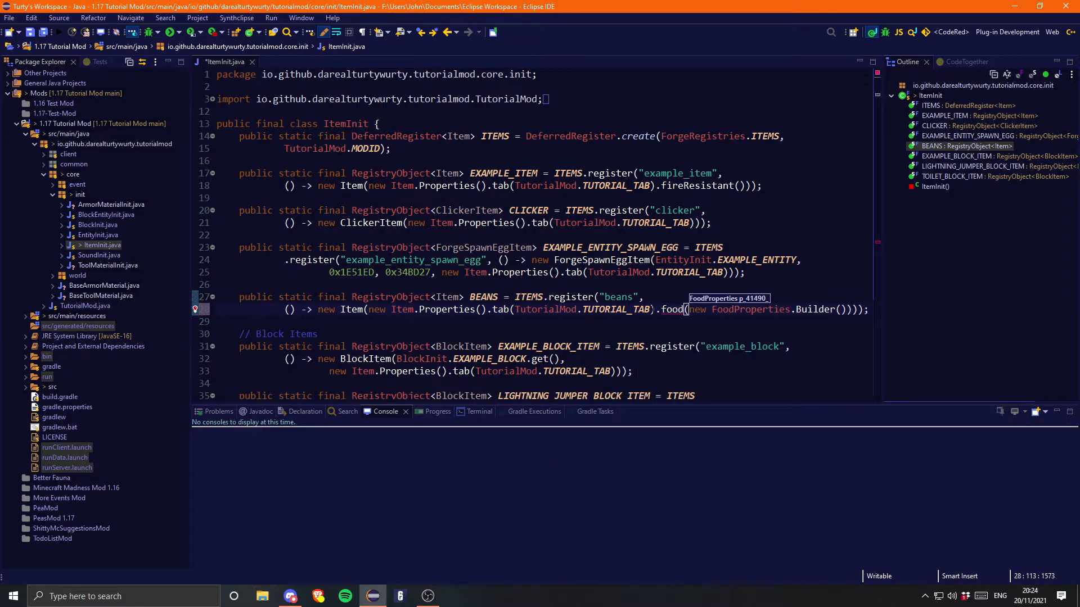
type(".nutrition(")
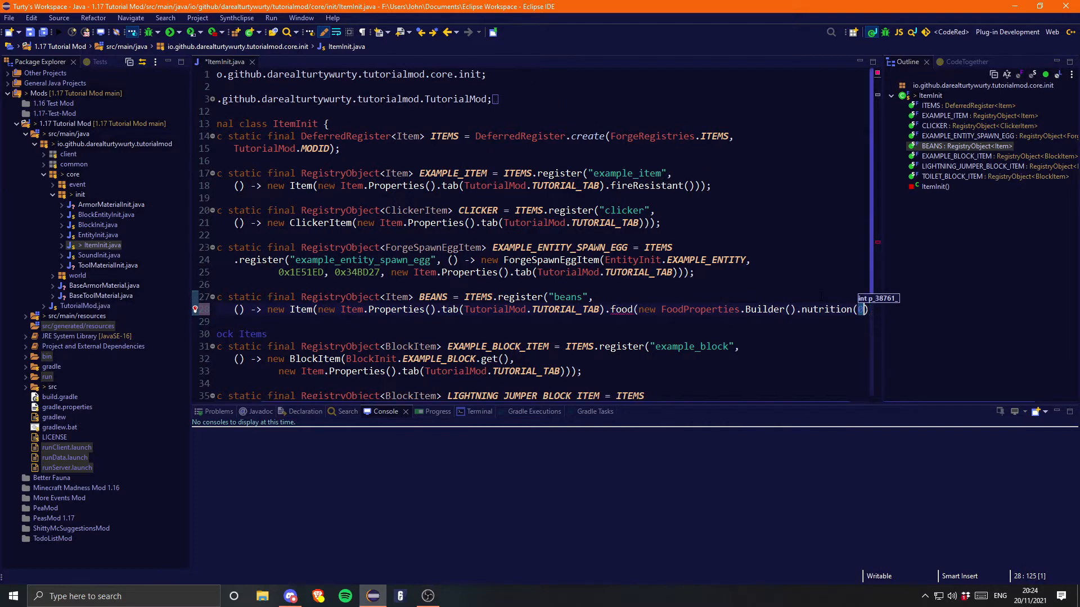
Set the food builder's nutrition to 5 and saturation modifier to 4.5f
type("0")
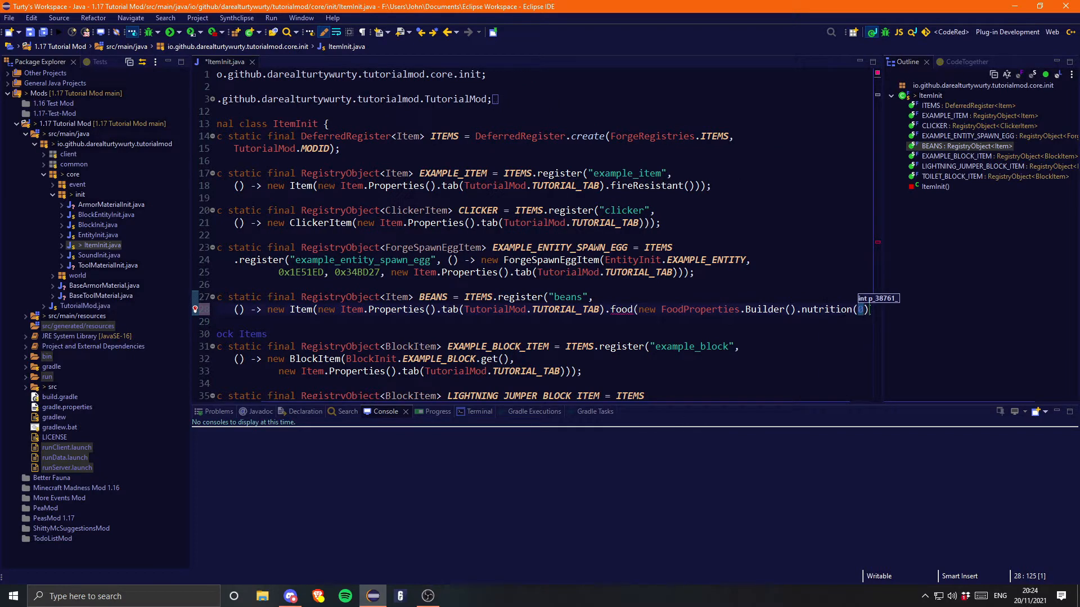
type("(")
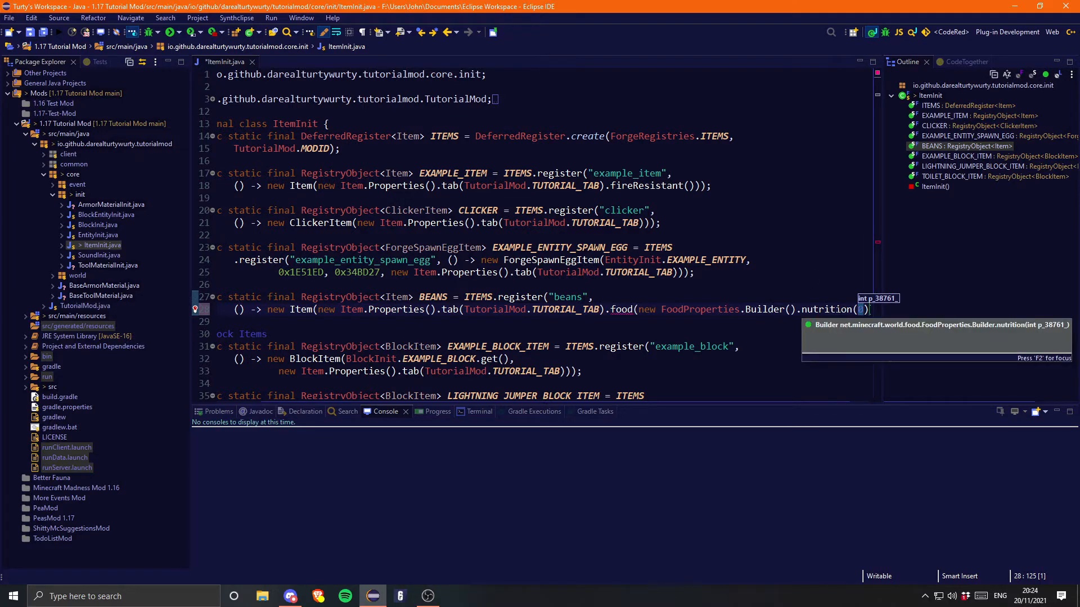
type("5")
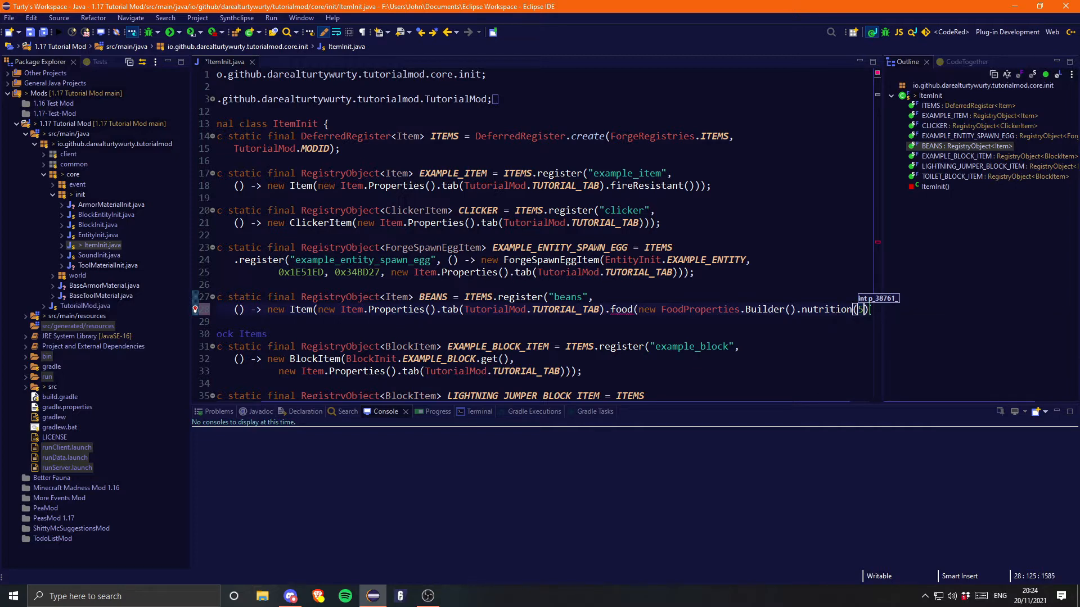
type(")")
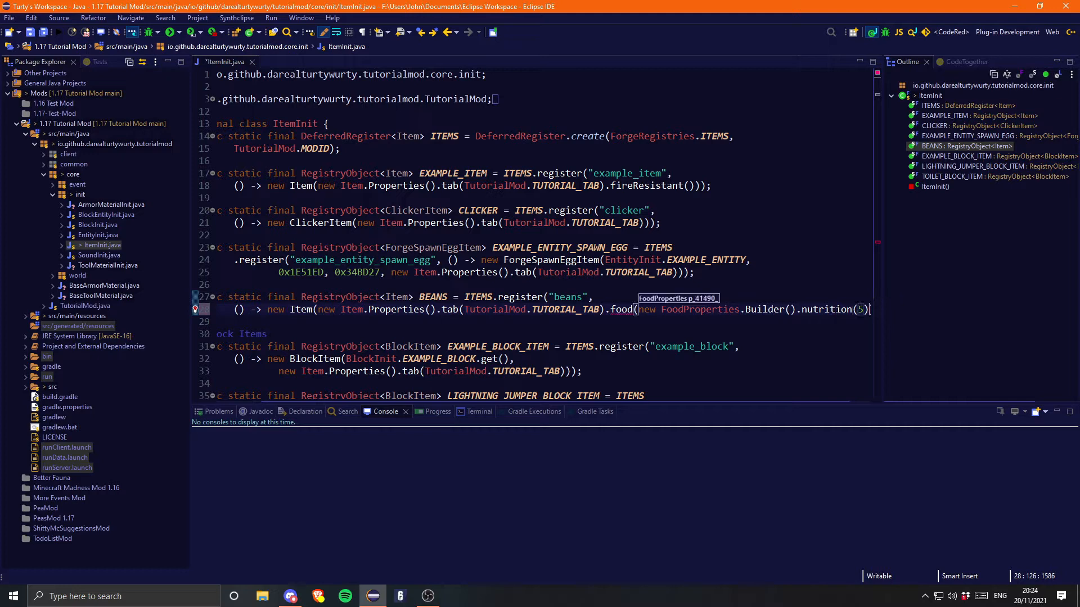
type(".s))")
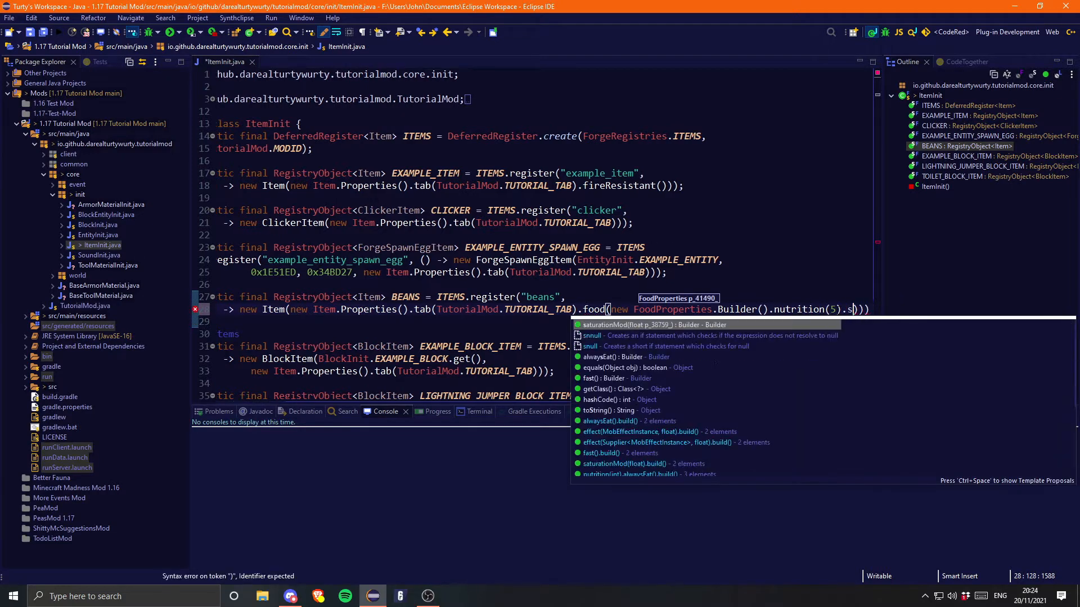
type("aturationMod(0")
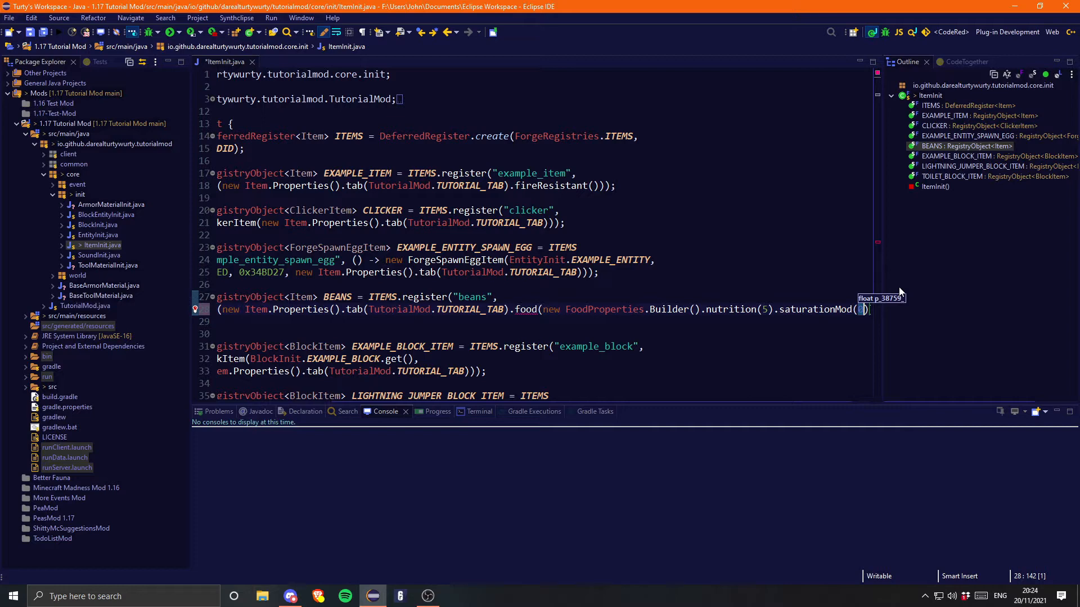
type("4.5f")
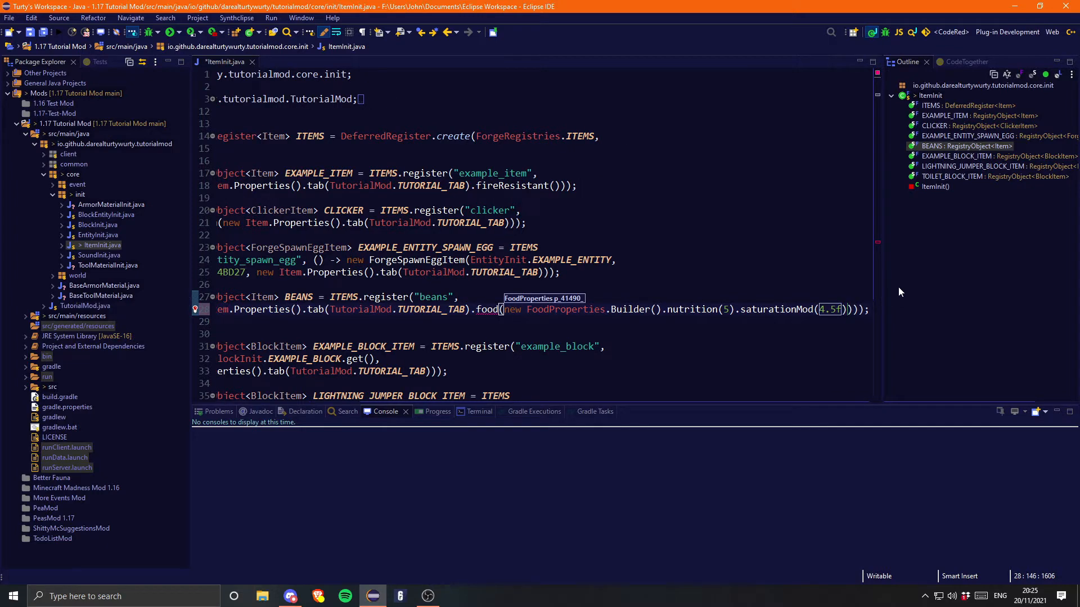
type(")")
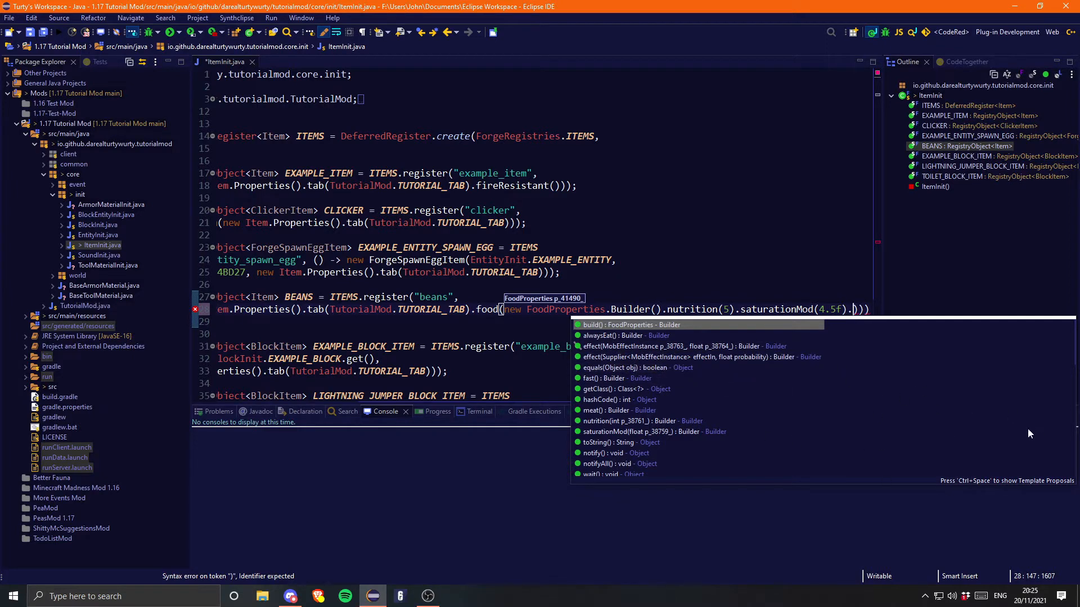
mouse_move(608, 335)
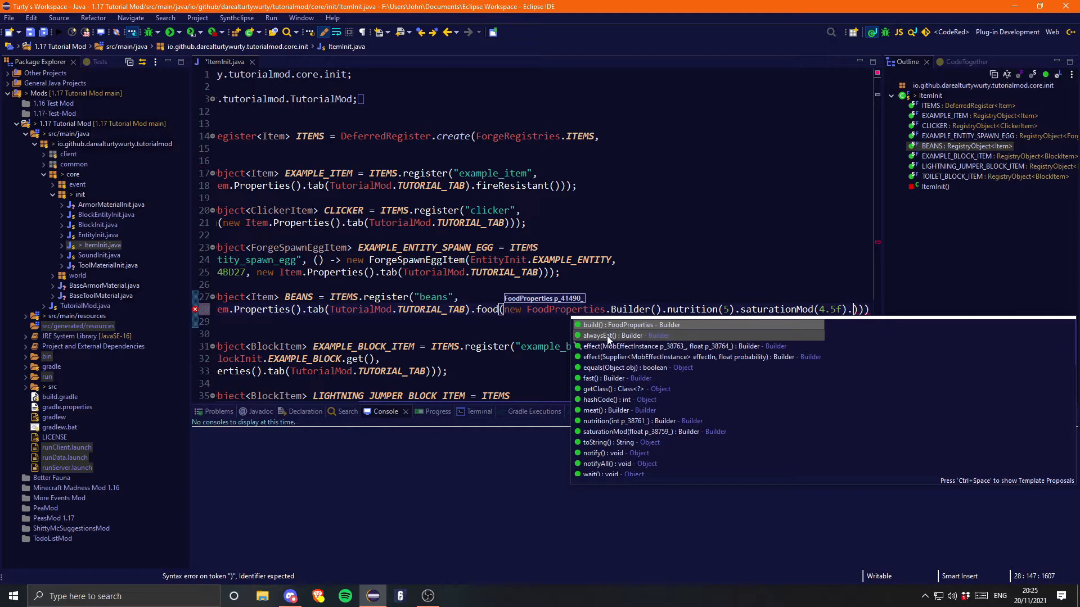
mouse_move(607, 378)
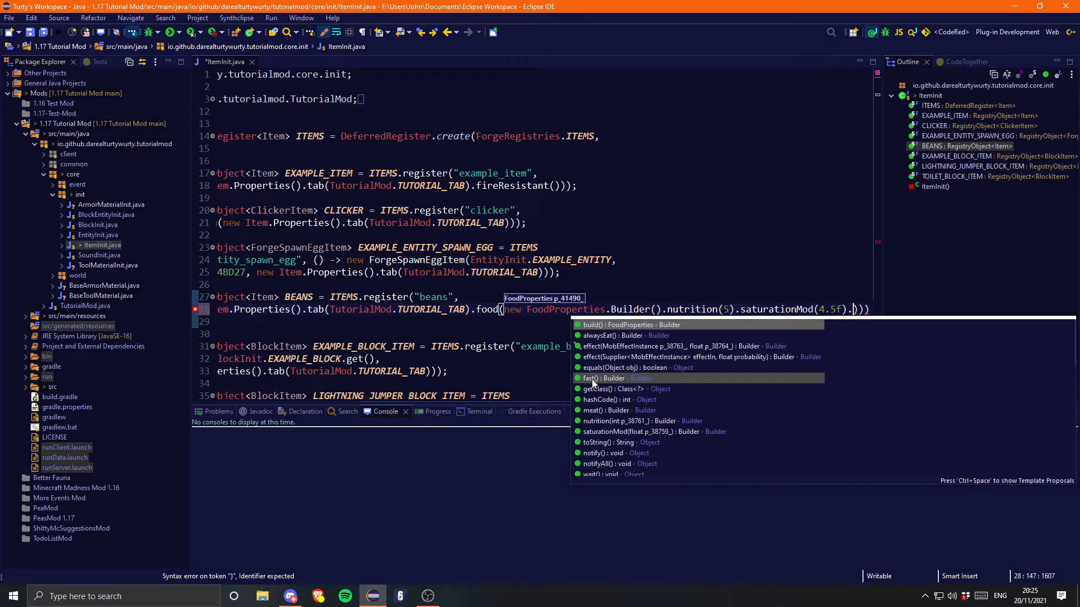
mouse_move(616, 410)
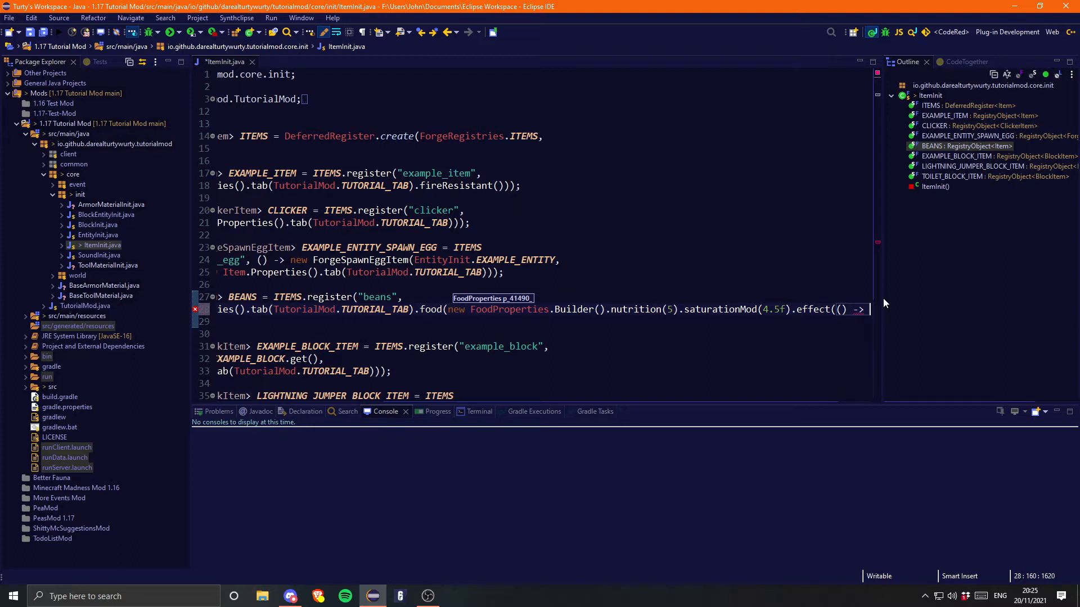
Add a MobEffectInstance using the effect/duration/amplifier constructor, with placeholder zeros and a MobEffects argument
type("M")
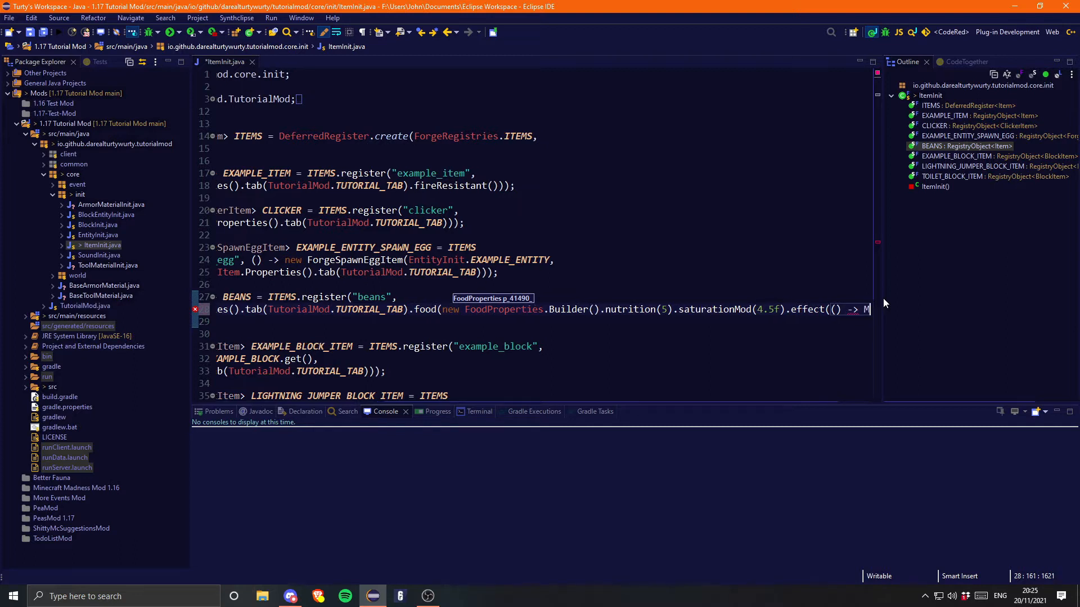
key("ctrl+space")
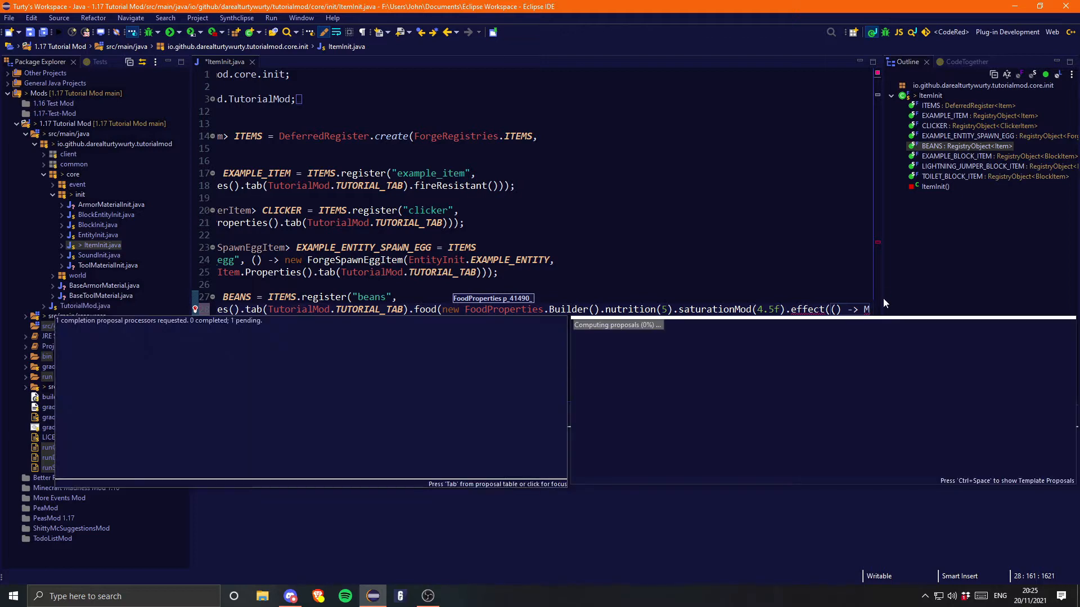
type("obEffectInstance")
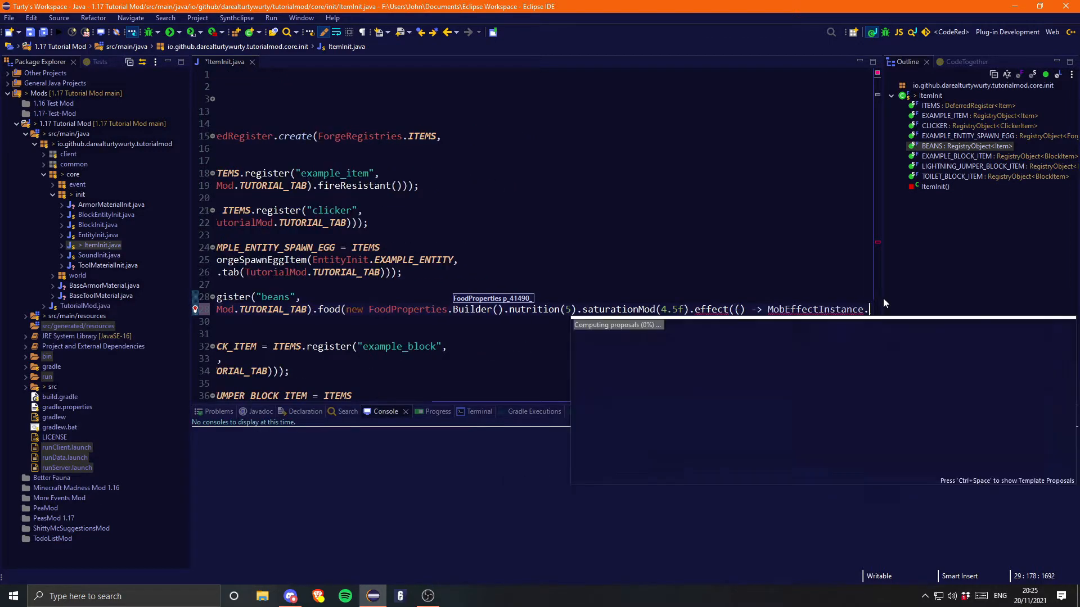
type(".")
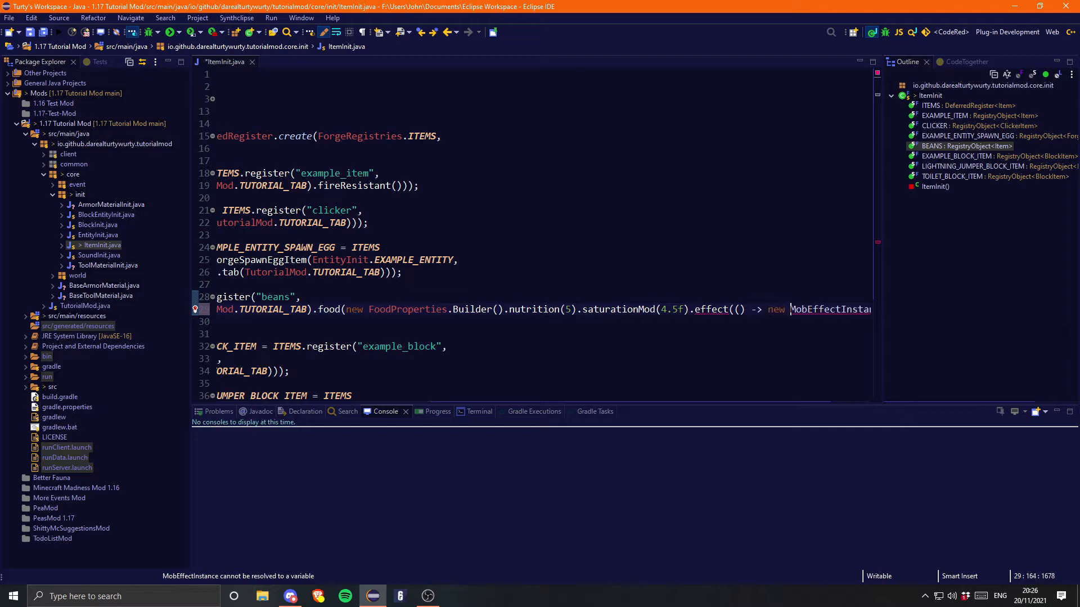
type(", 0))));")
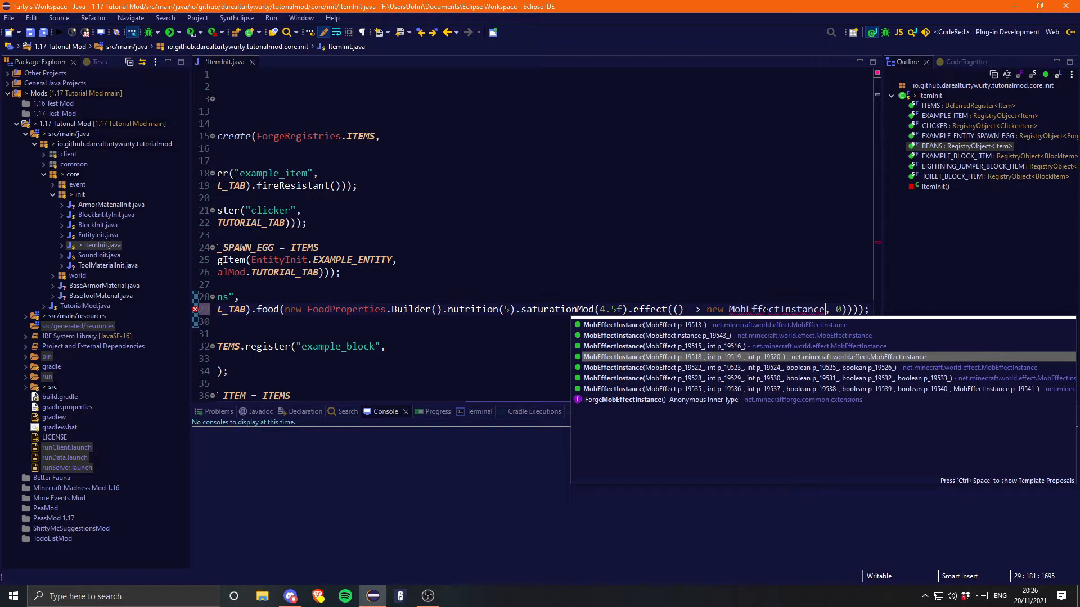
left_click(757, 356)
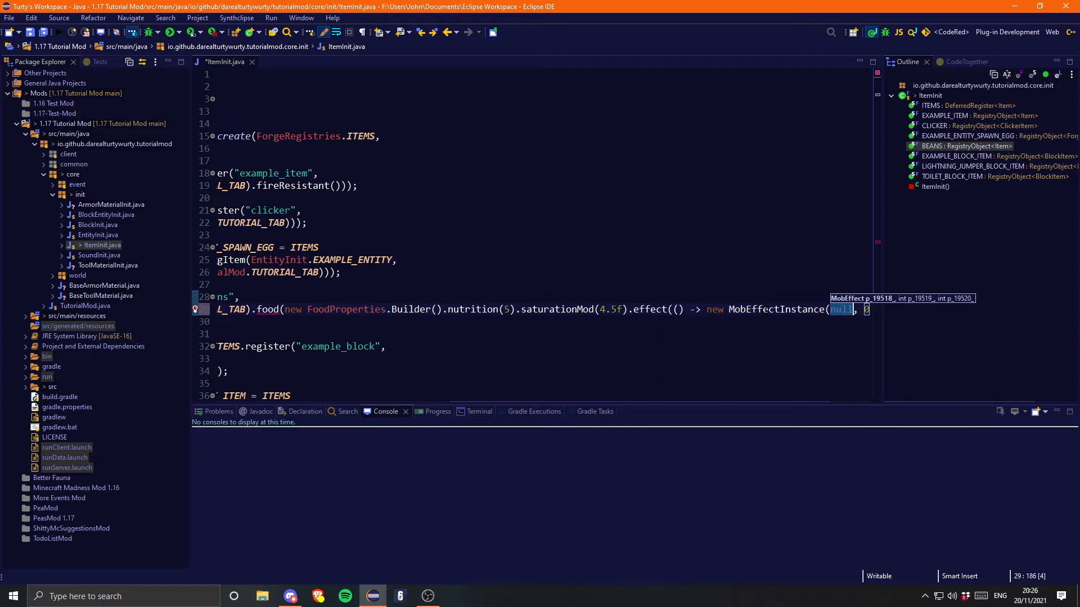
type("MobEffects.")
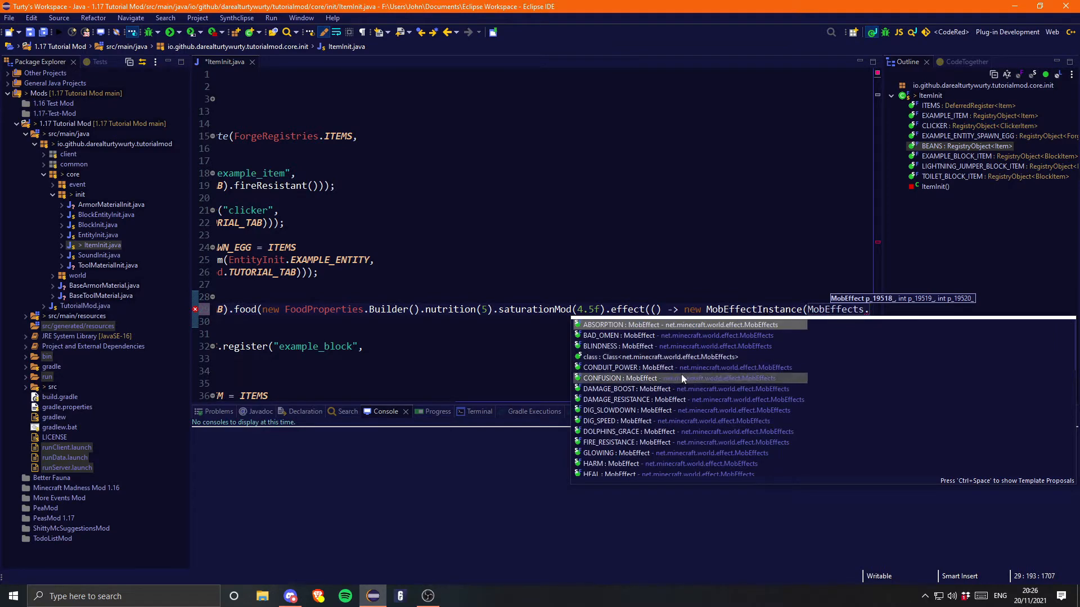
scroll("down", 3)
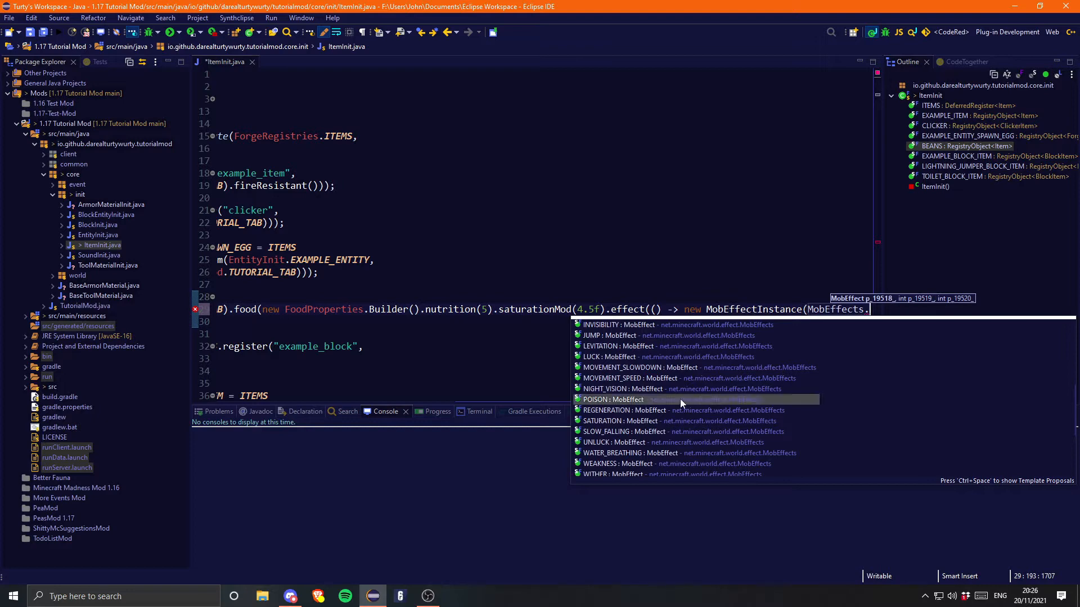
mouse_move(723, 421)
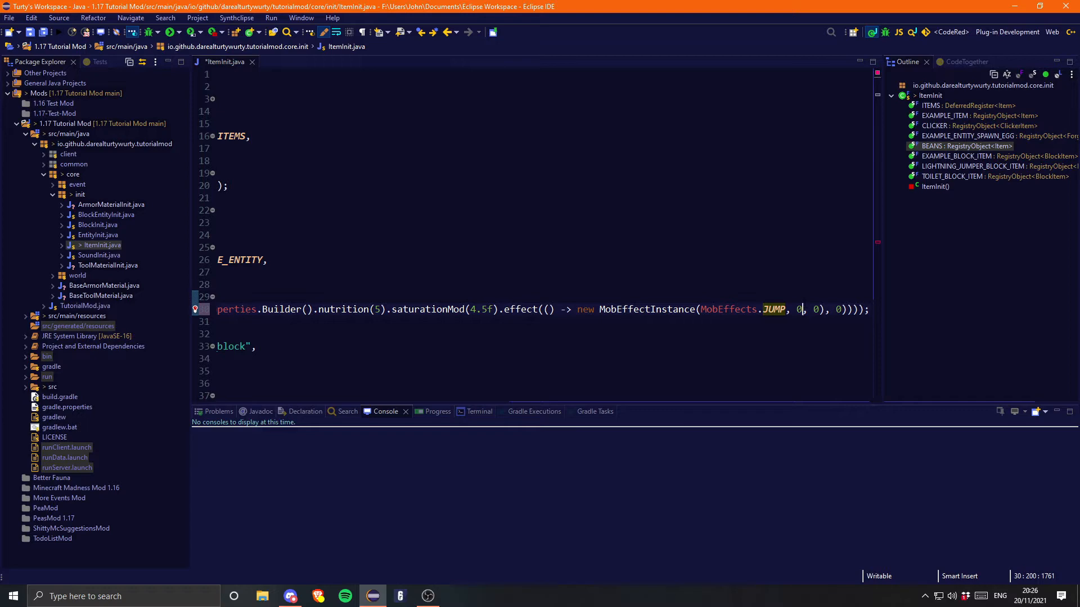
Check the MobEffectInstance constructors, then set the jump effect to duration 360 and amplifier 4
left_click(644, 309)
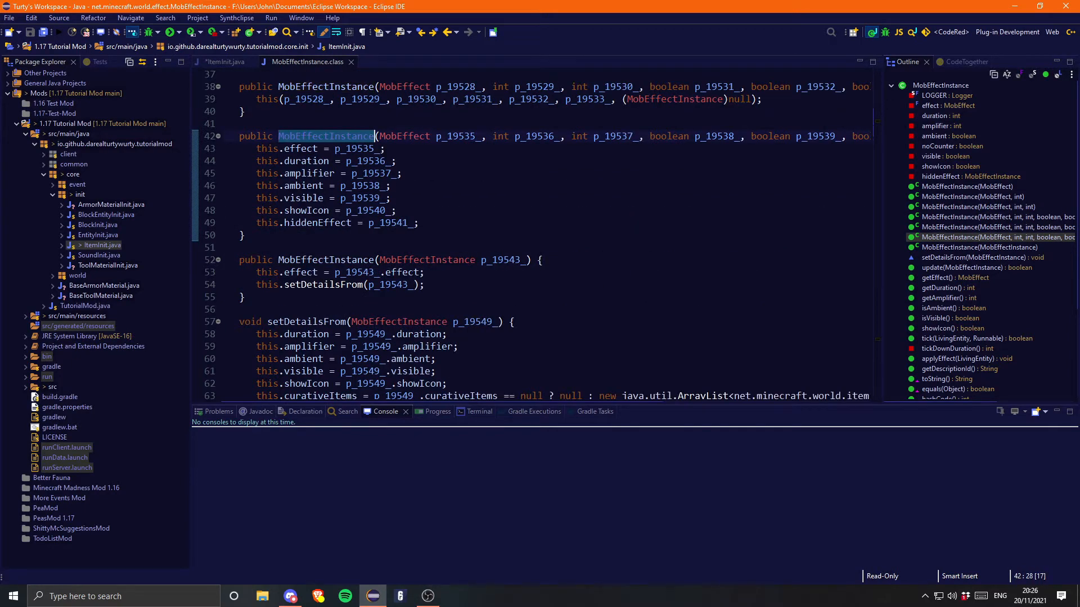
left_click(224, 62)
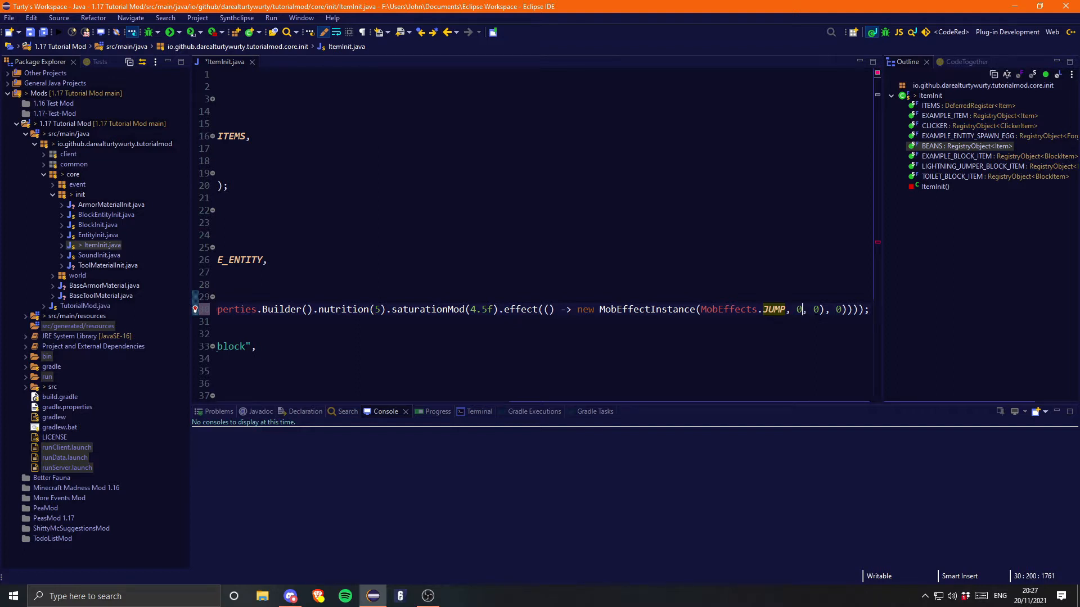
key("Backspace")
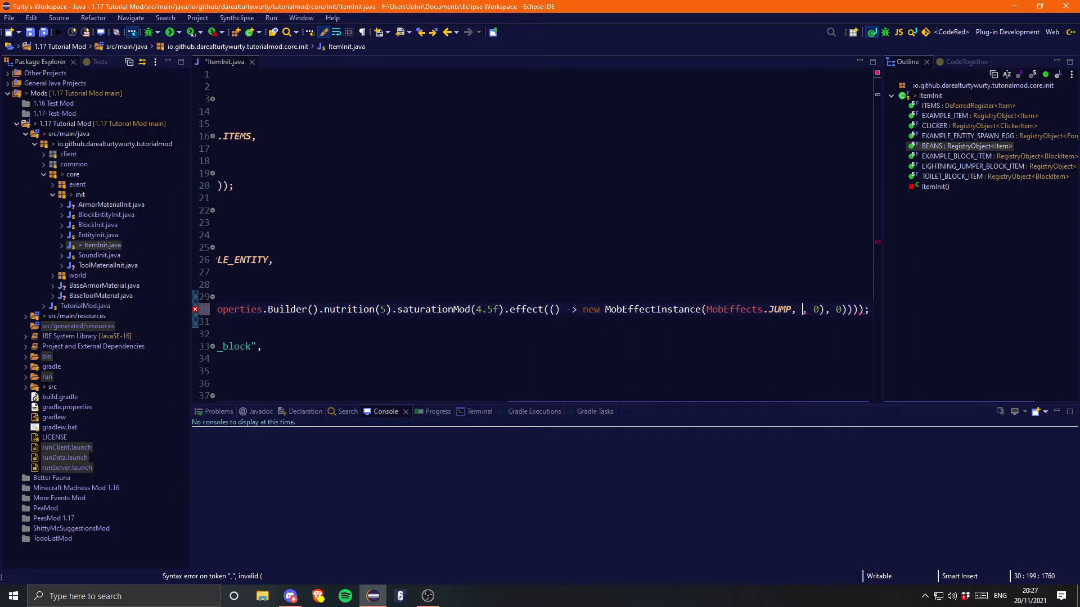
type("360")
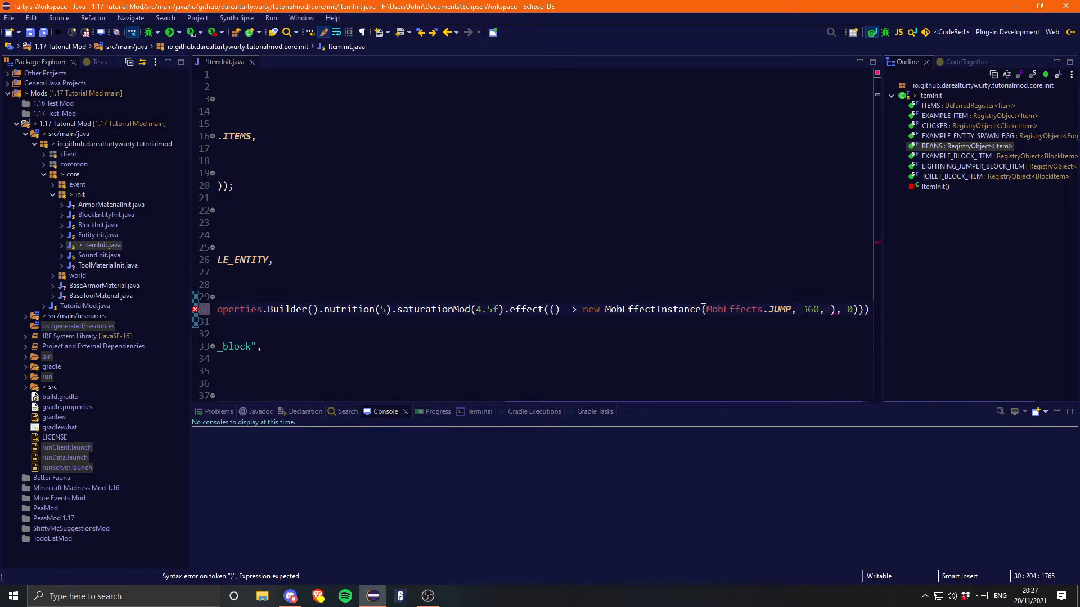
type("4")
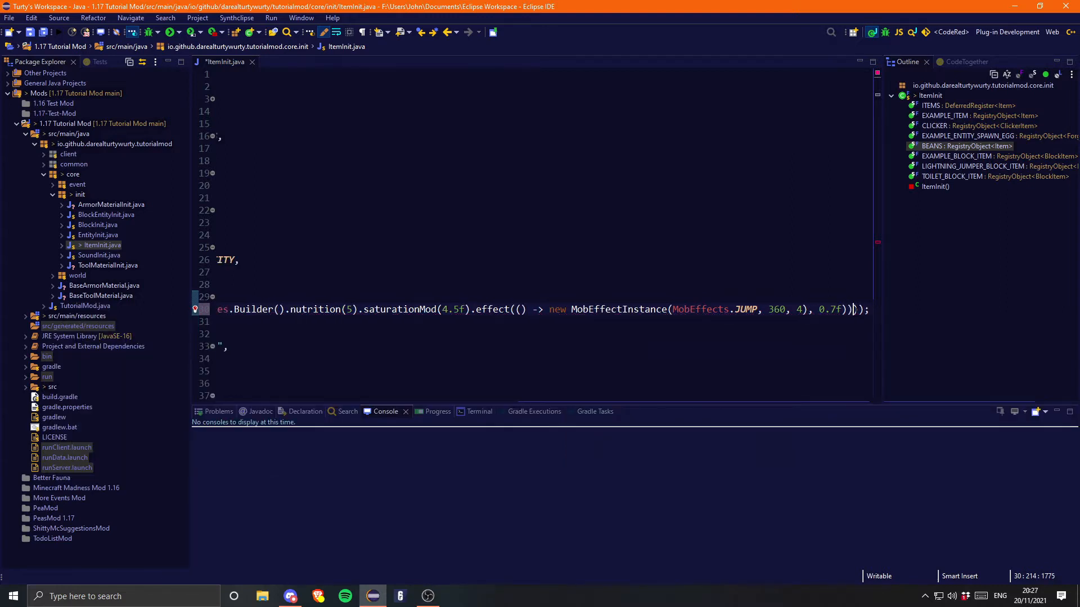
type(")")
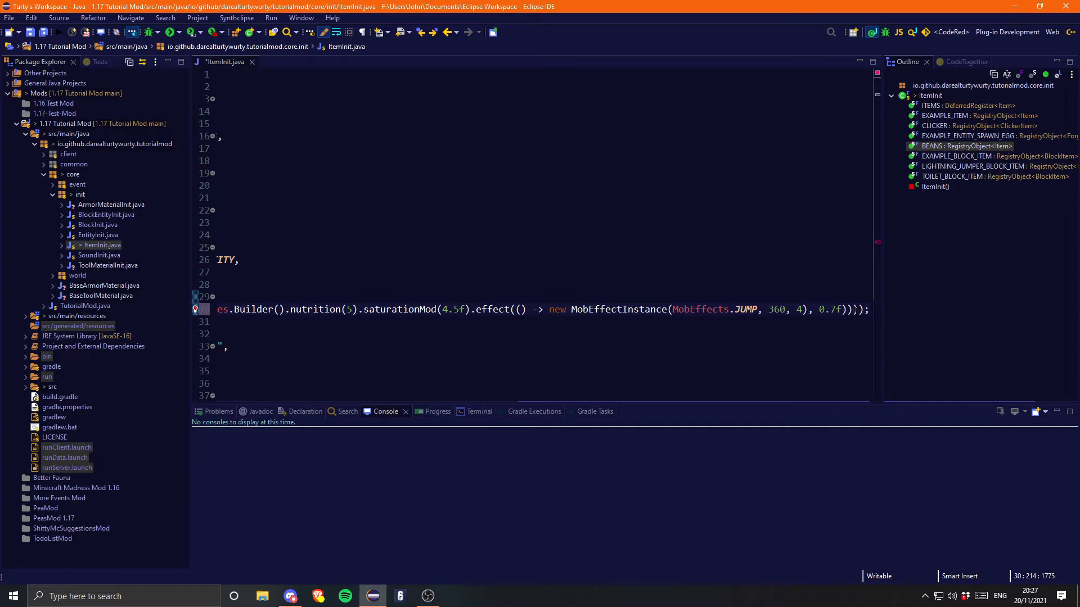
type(".effect")
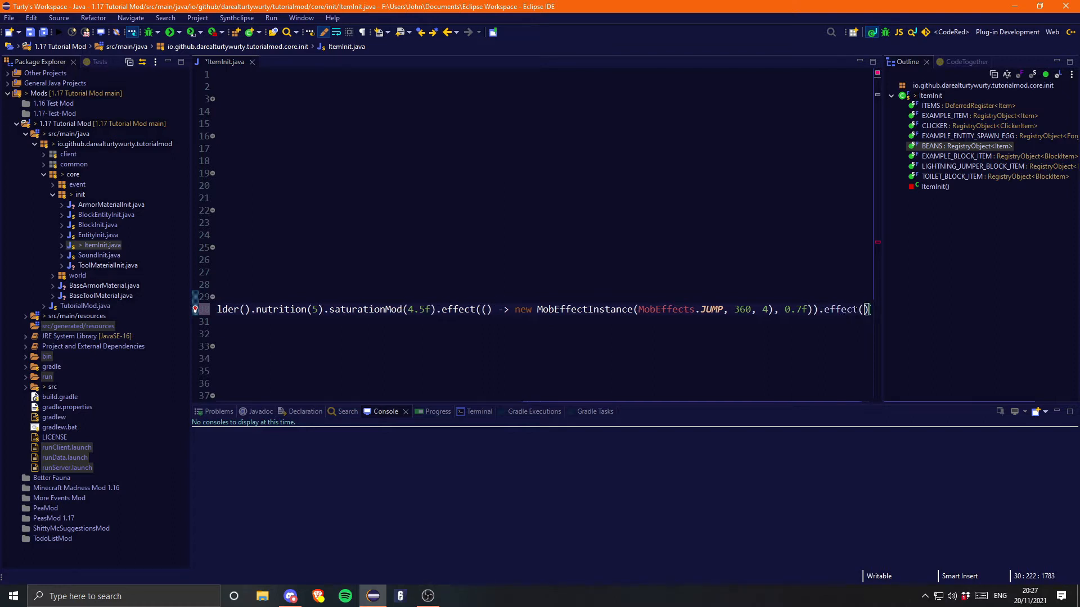
Add a second effect: a MobEffects.DIG_SPEED instance with duration 500
type("(")
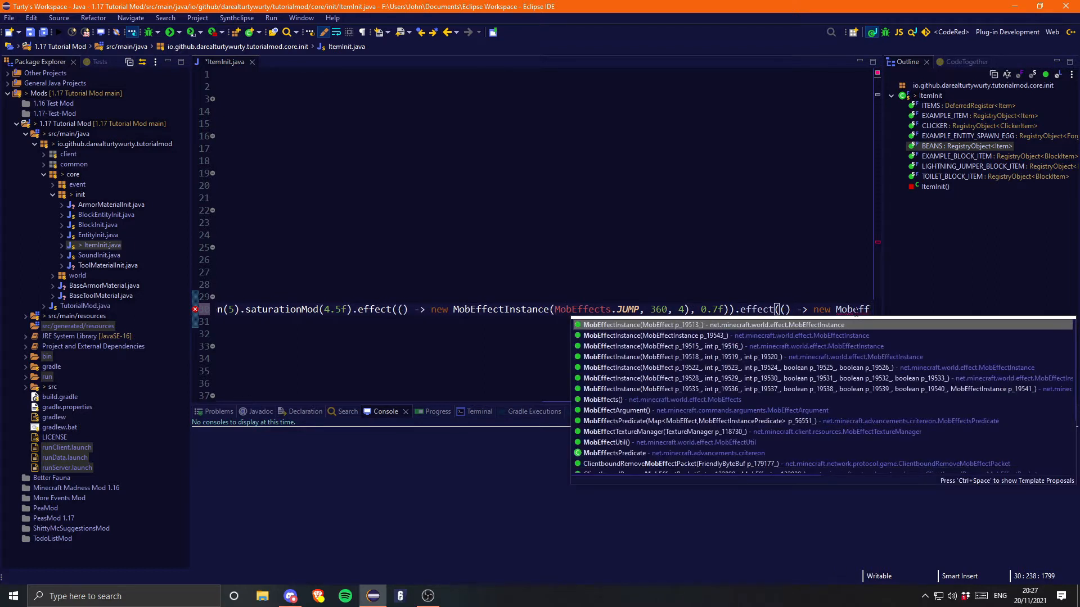
type("MobEffectInstance(MobEffects.")
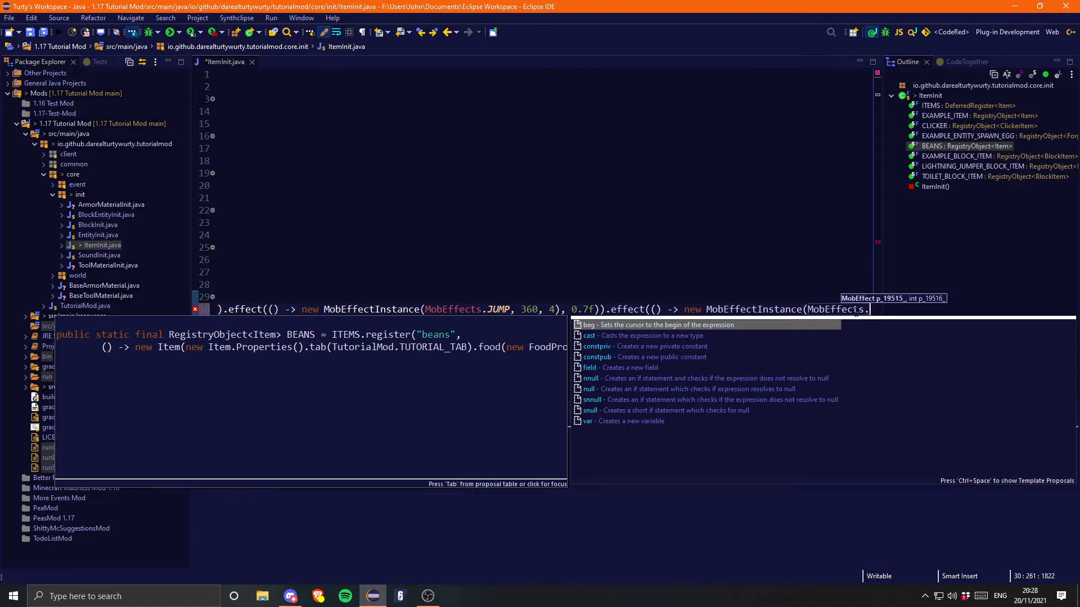
type("DIG_SPEED, )));")
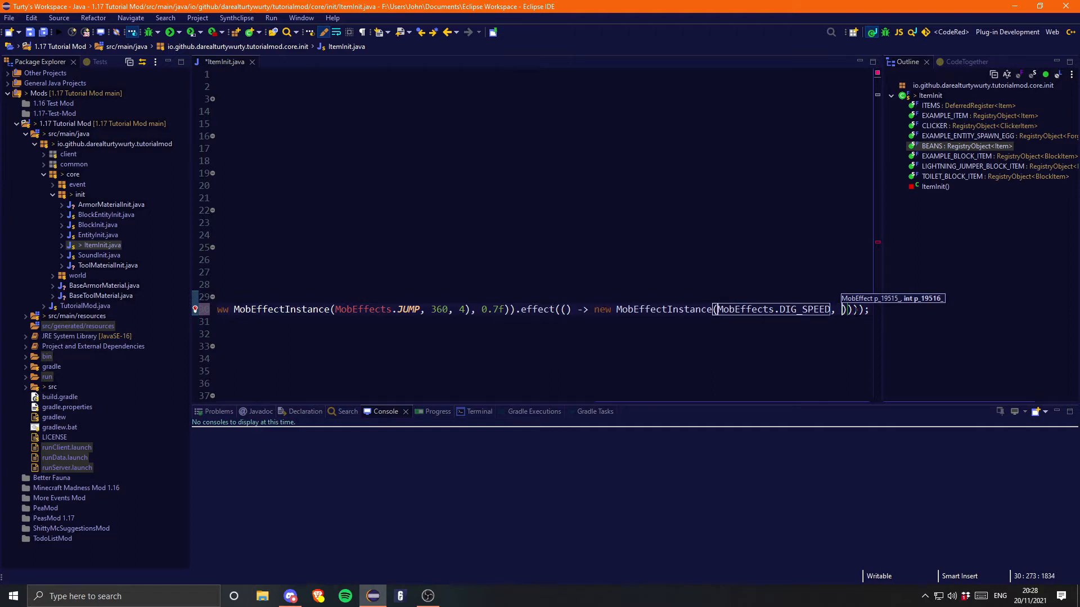
key("Backspace")
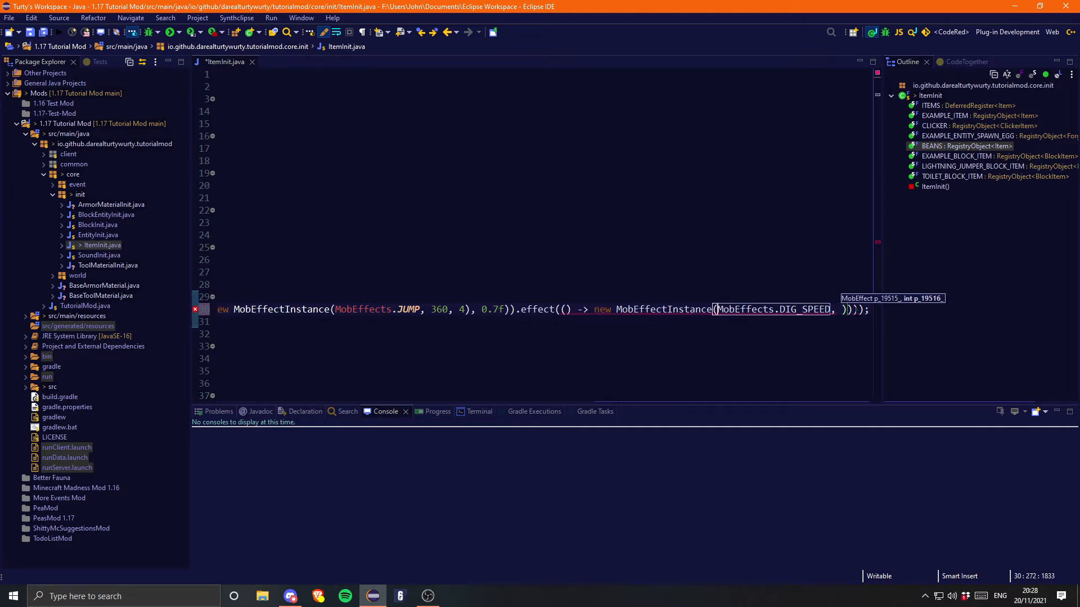
type("5")
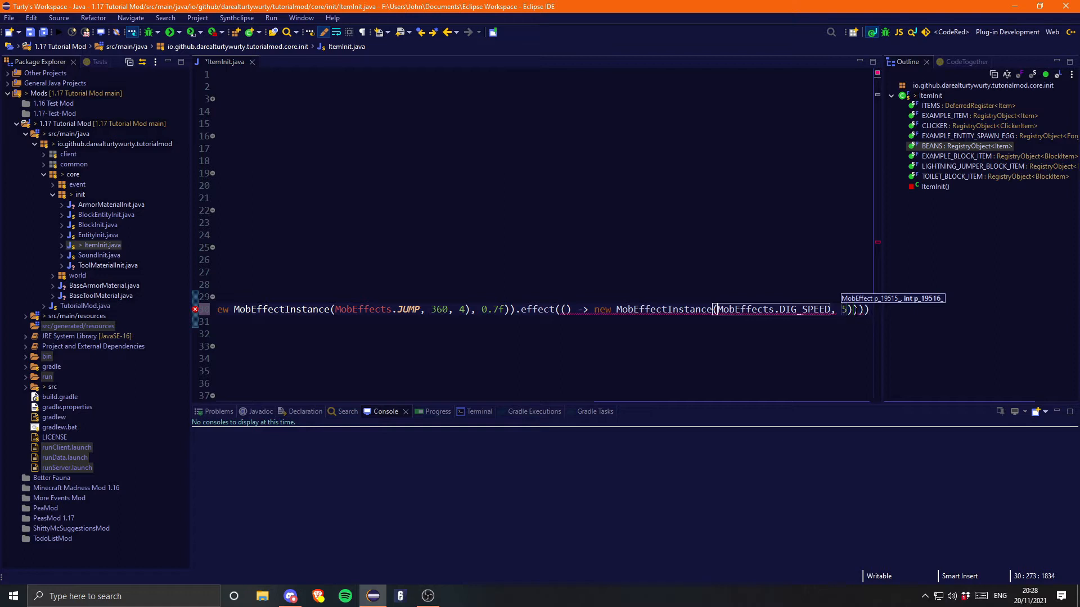
type("00")
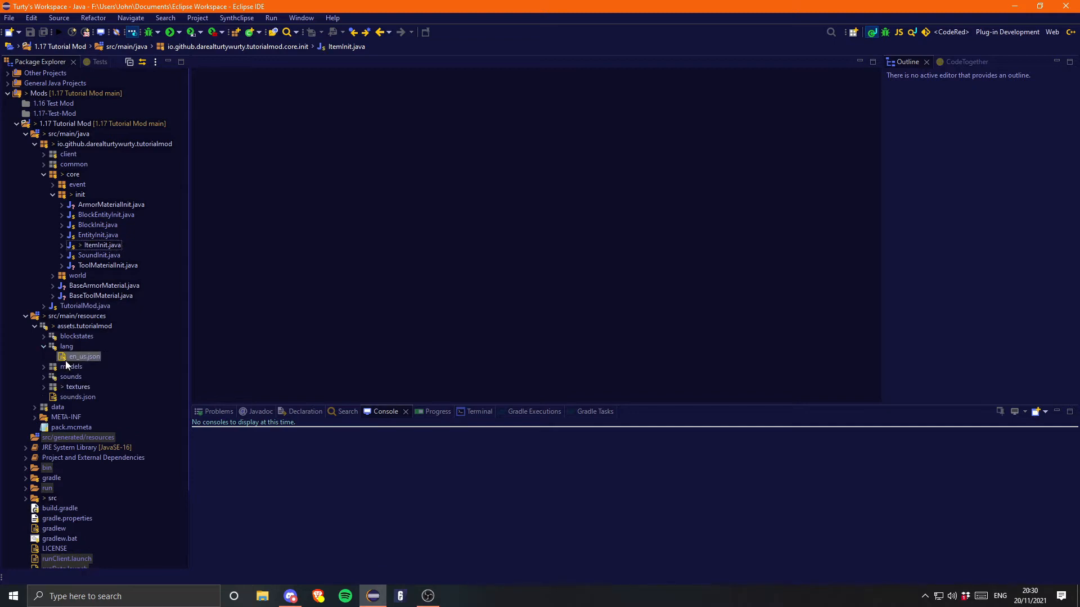
Add the entry "item.tutorialmod.beans": "Beans" to en_us.json
double_click(82, 356)
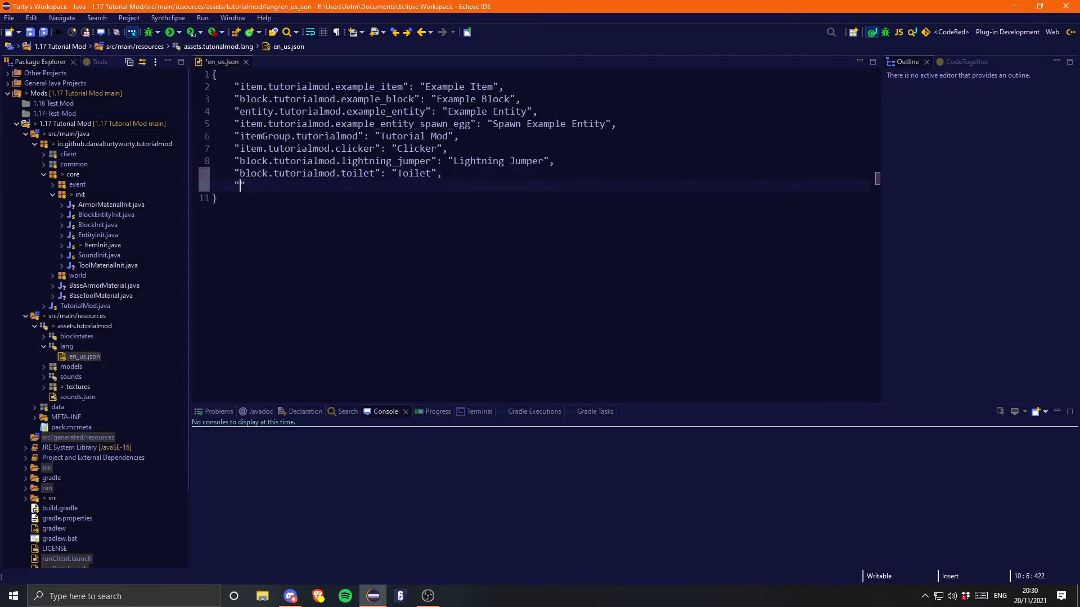
type("\"item.tutori")
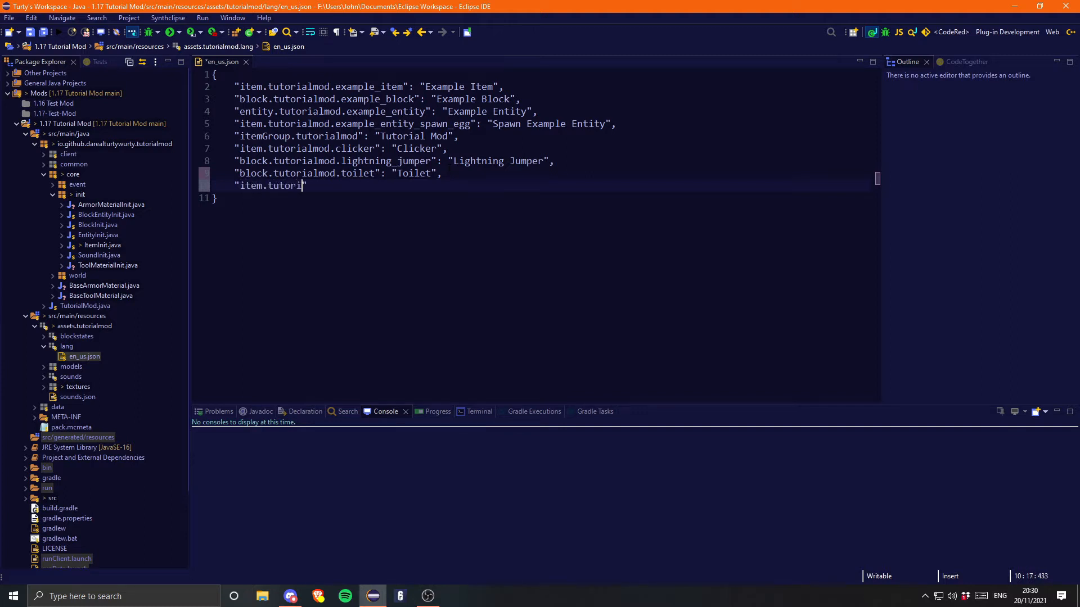
type("almod.beans")
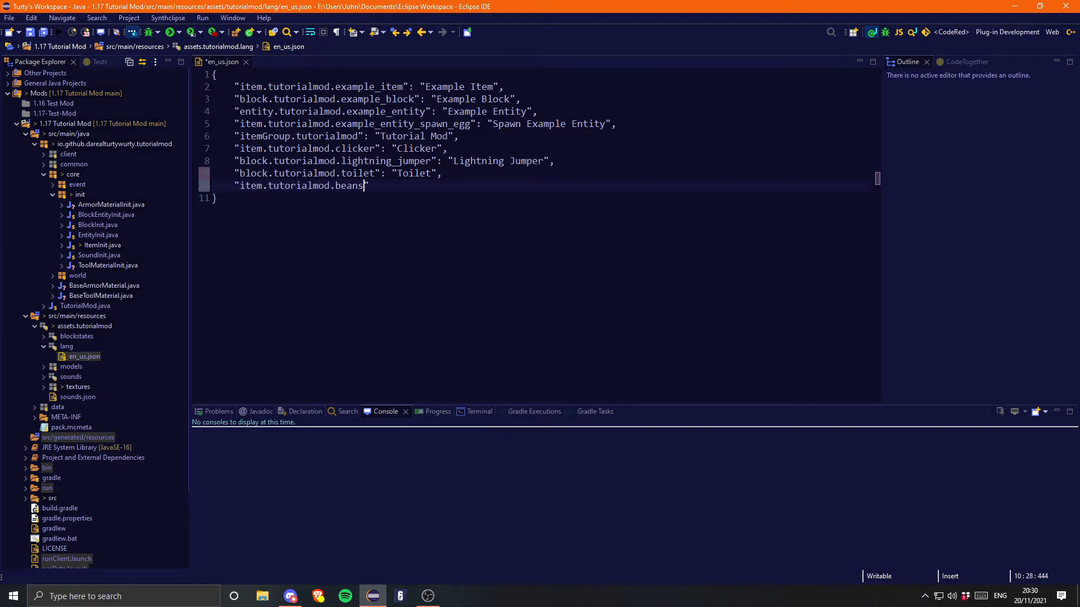
type("\": \"")
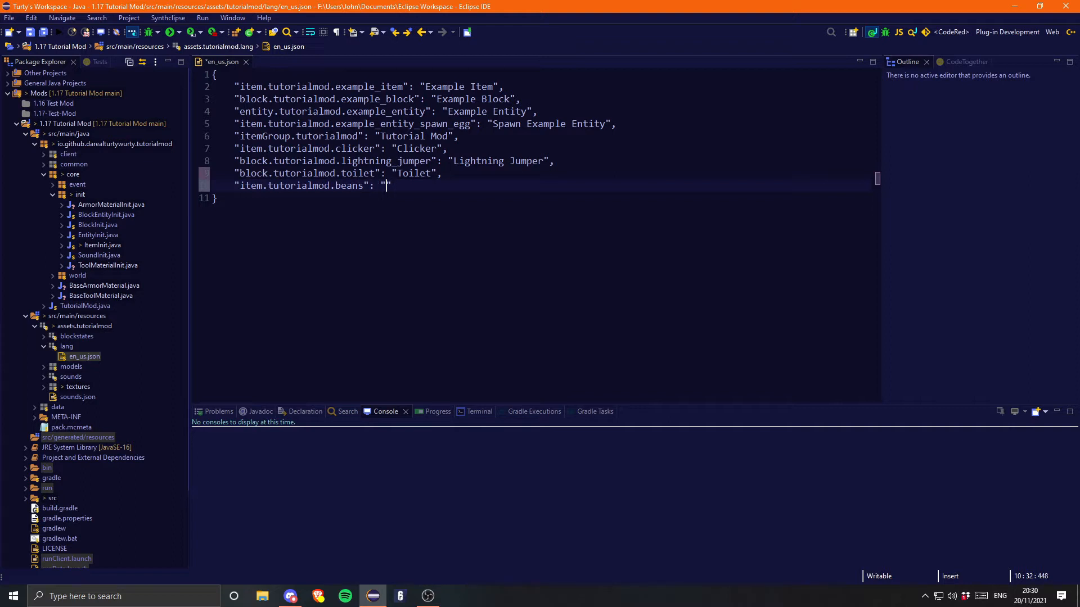
type("Beans")
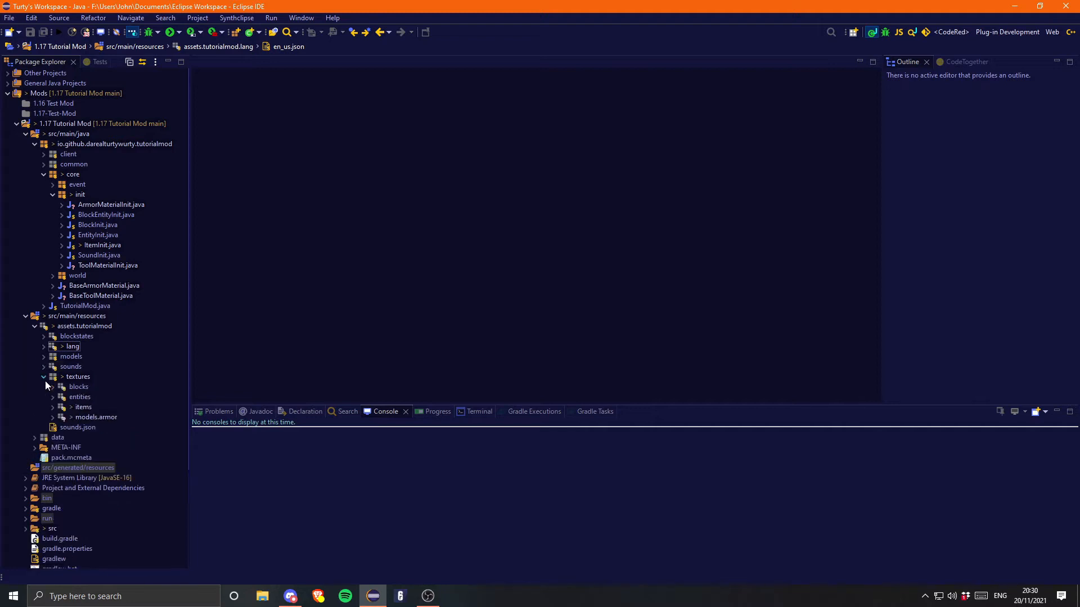
Copy the clicker item model as beans.json and open it
left_click(52, 407)
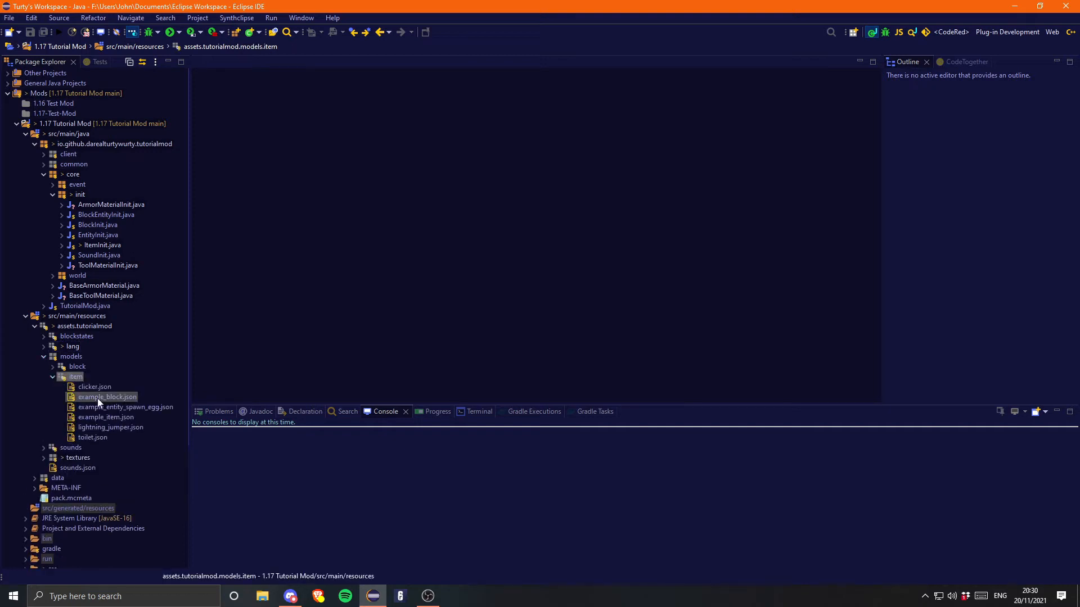
left_click(94, 386)
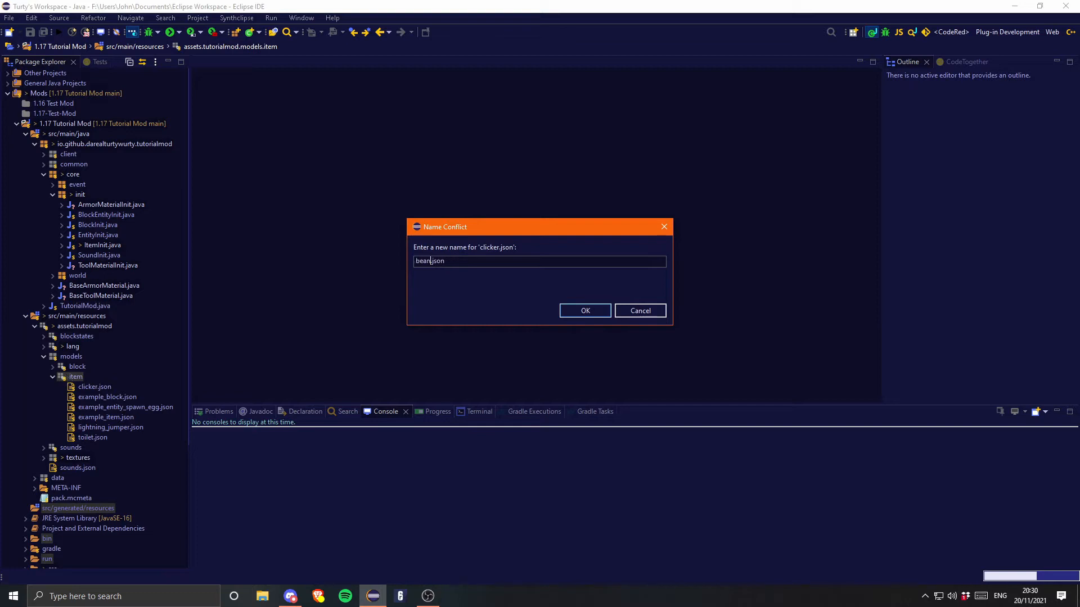
left_click(584, 310)
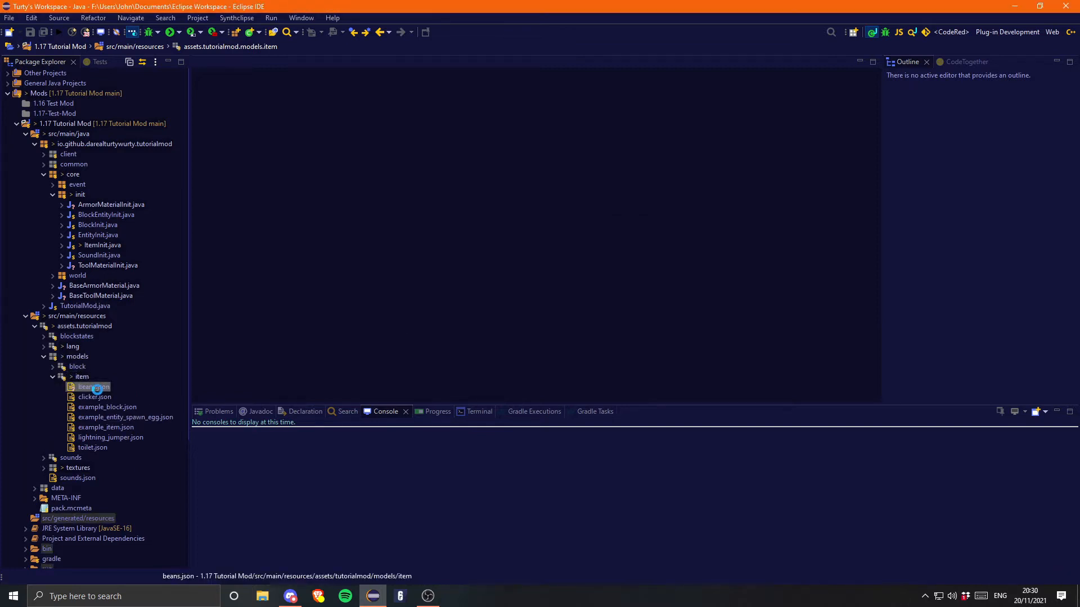
double_click(91, 387)
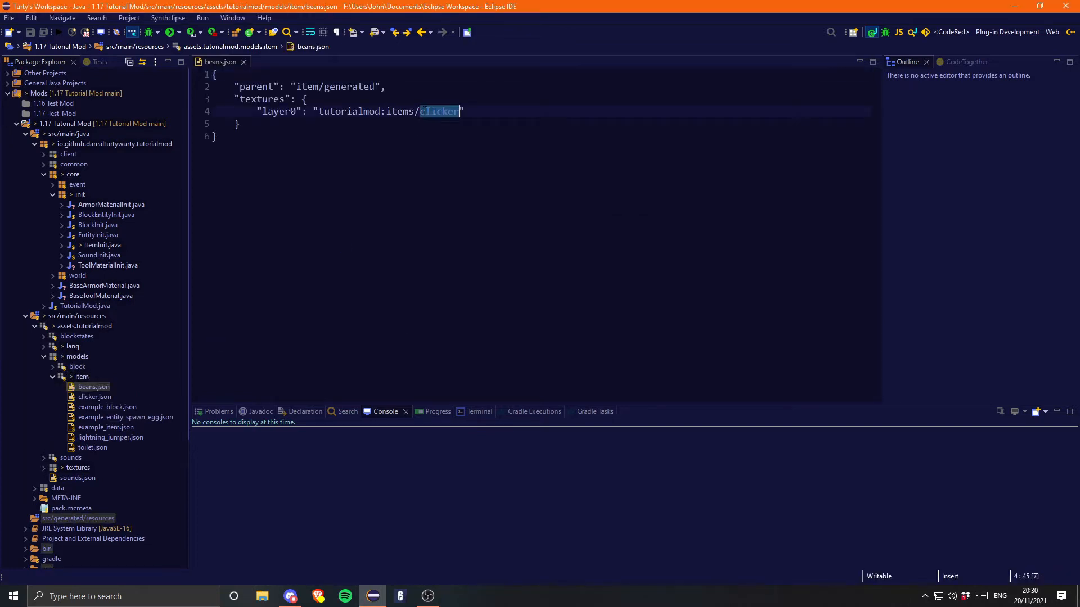
Point layer0 to tutorialmod:items/beans, add the beans.png texture, and close the model
type("beans")
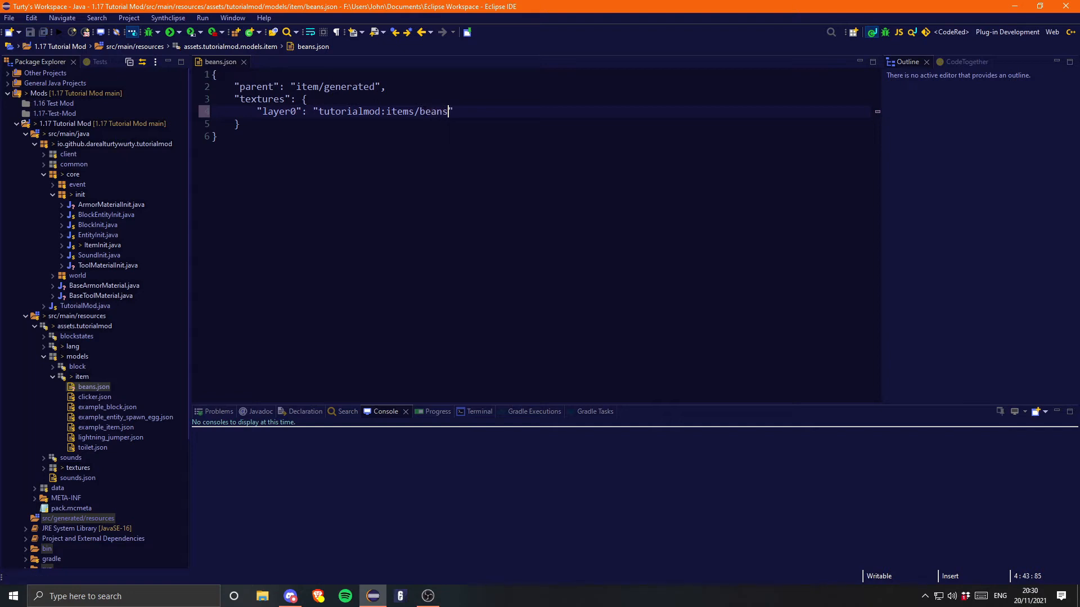
type("\"")
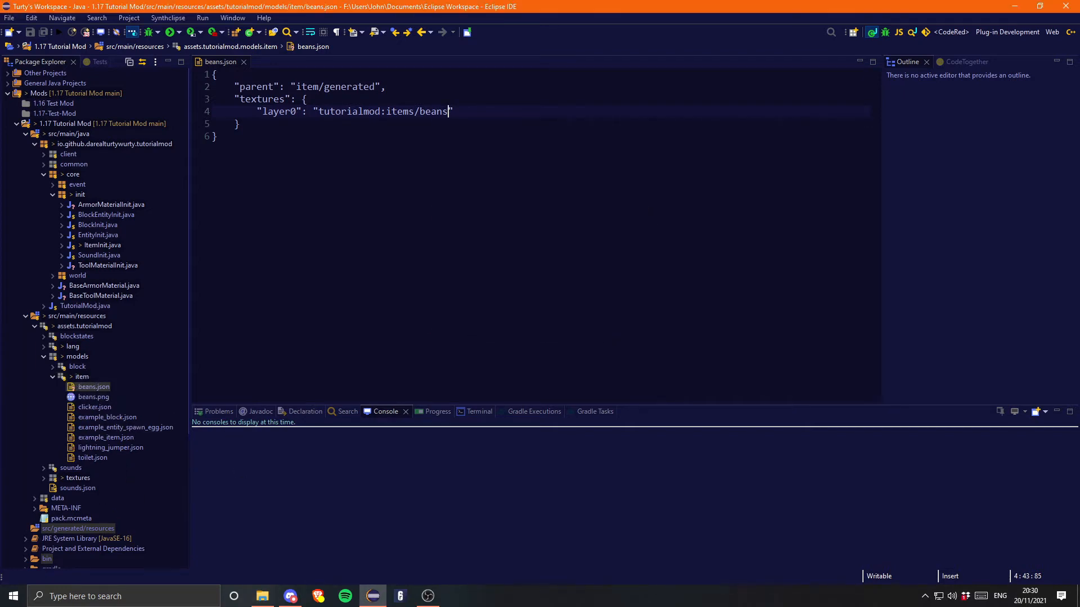
left_click(93, 397)
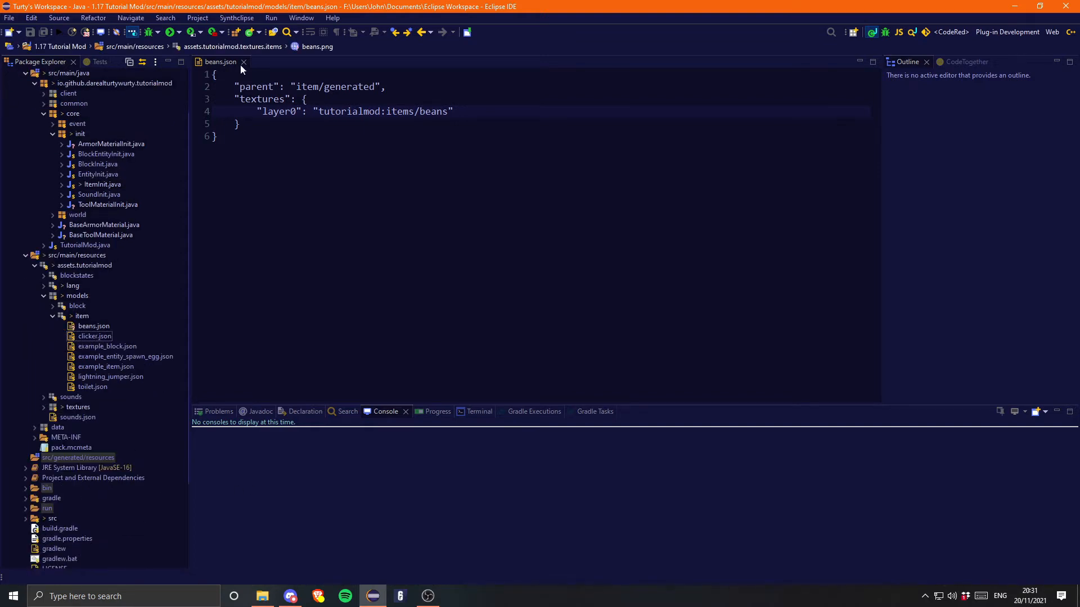
left_click(243, 61)
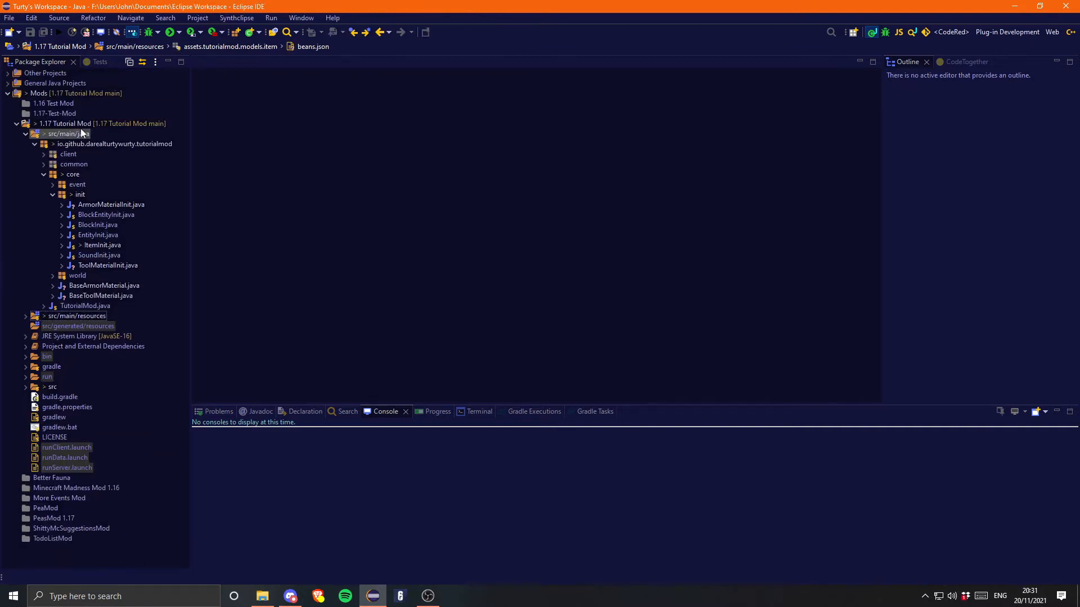
Run the 1.17 Tutorial Mod project as a Minecraft client
right_click(100, 123)
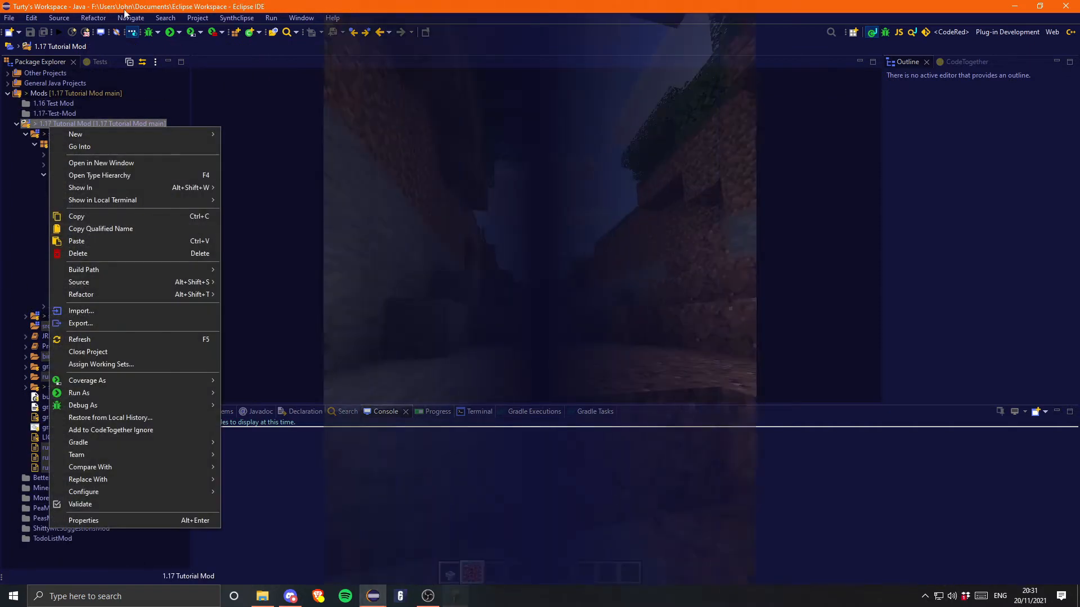
left_click(454, 595)
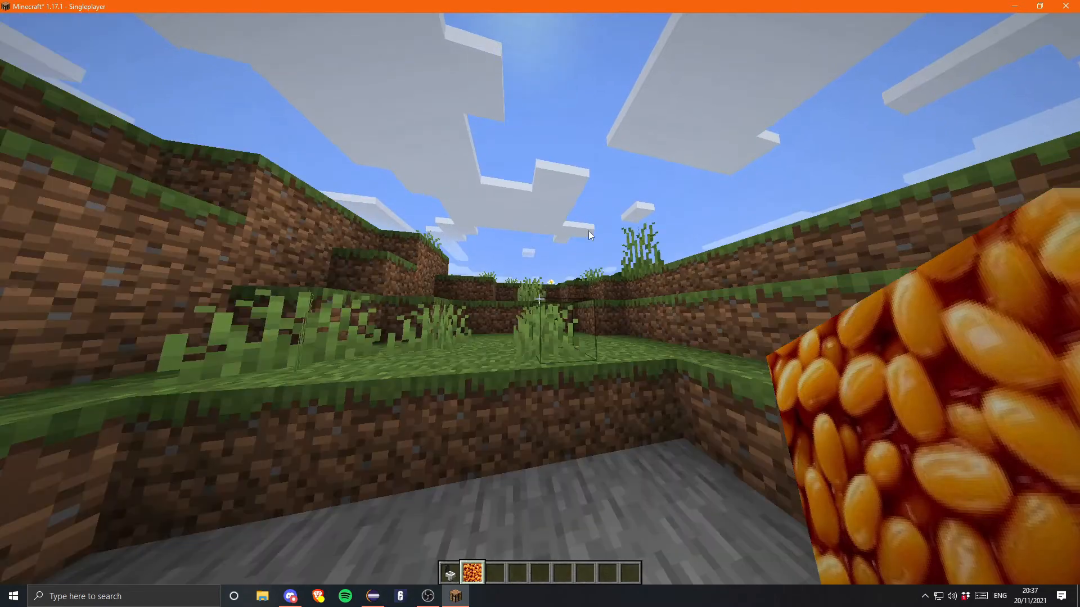
Check Beans in the inventory, then run clear, survival, hunger, easy difficulty and summon commands
key("e")
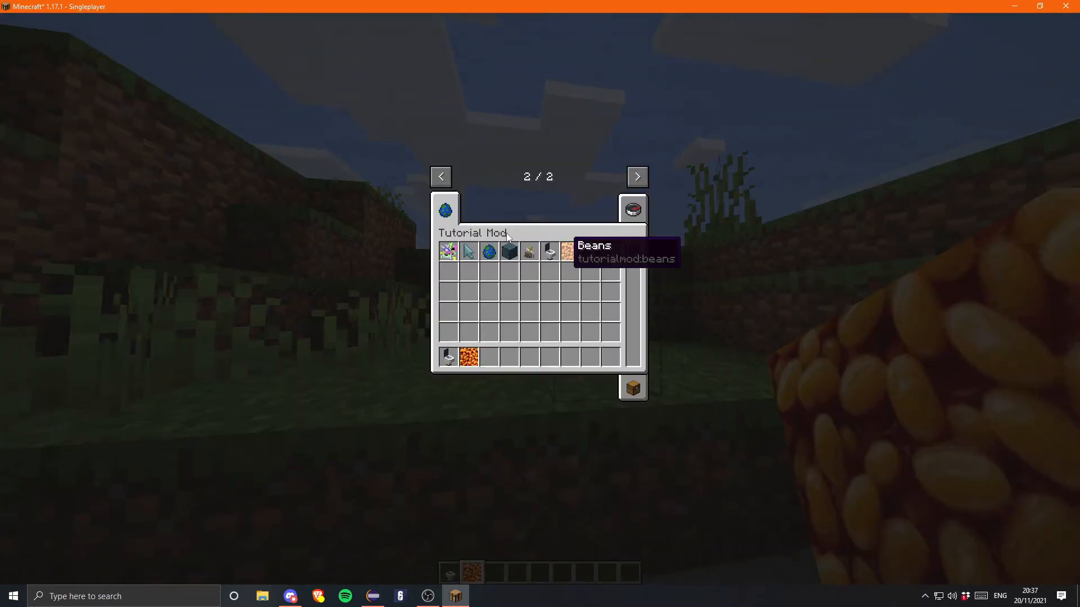
key("Escape")
type("/effect h")
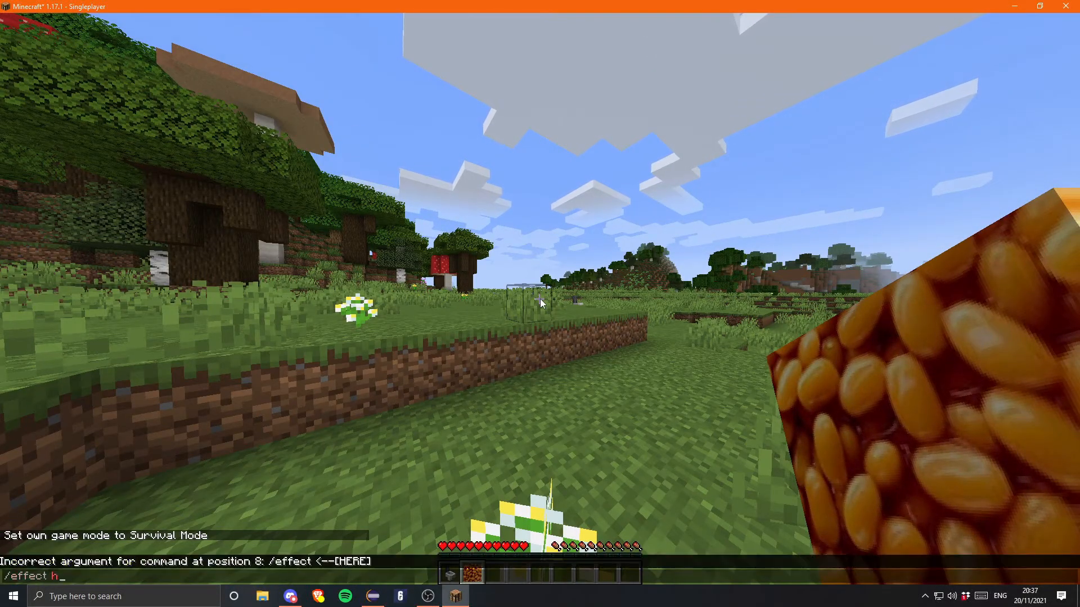
type("clear")
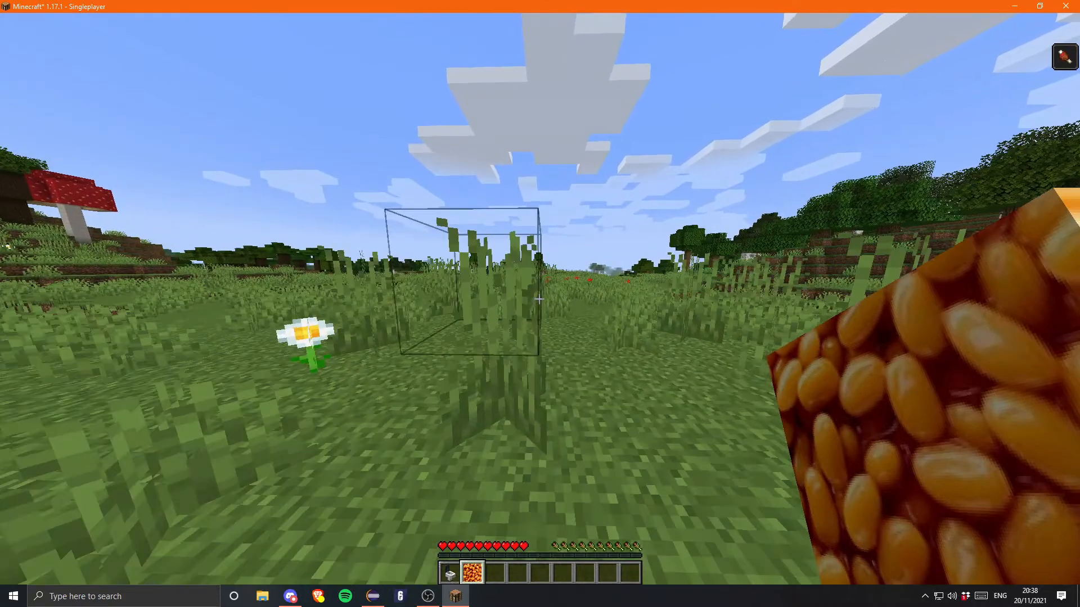
key("e")
type("/")
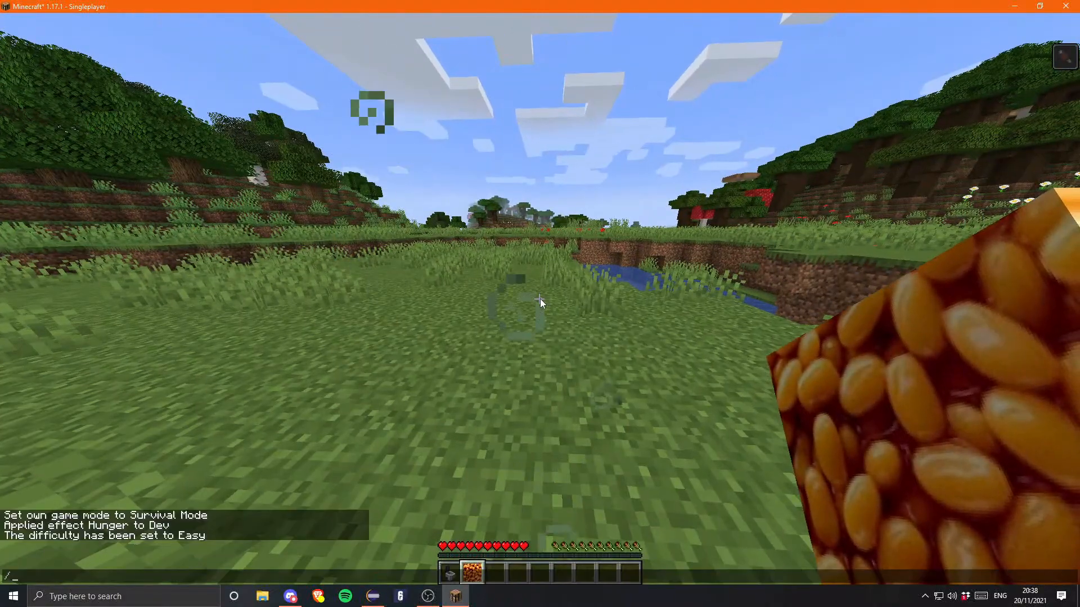
type("summon")
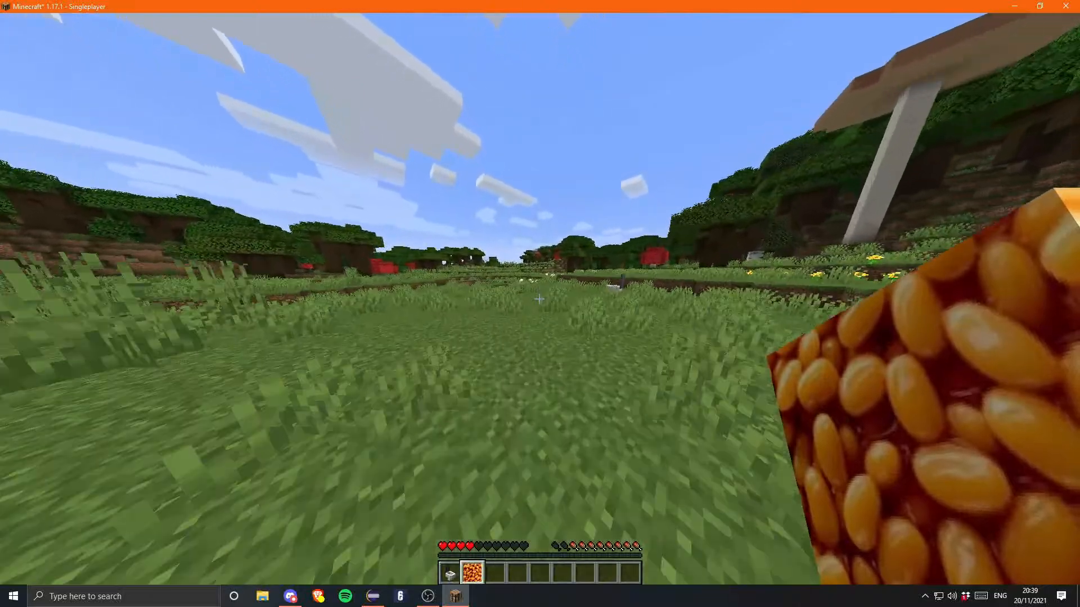
mouse_move(540, 300)
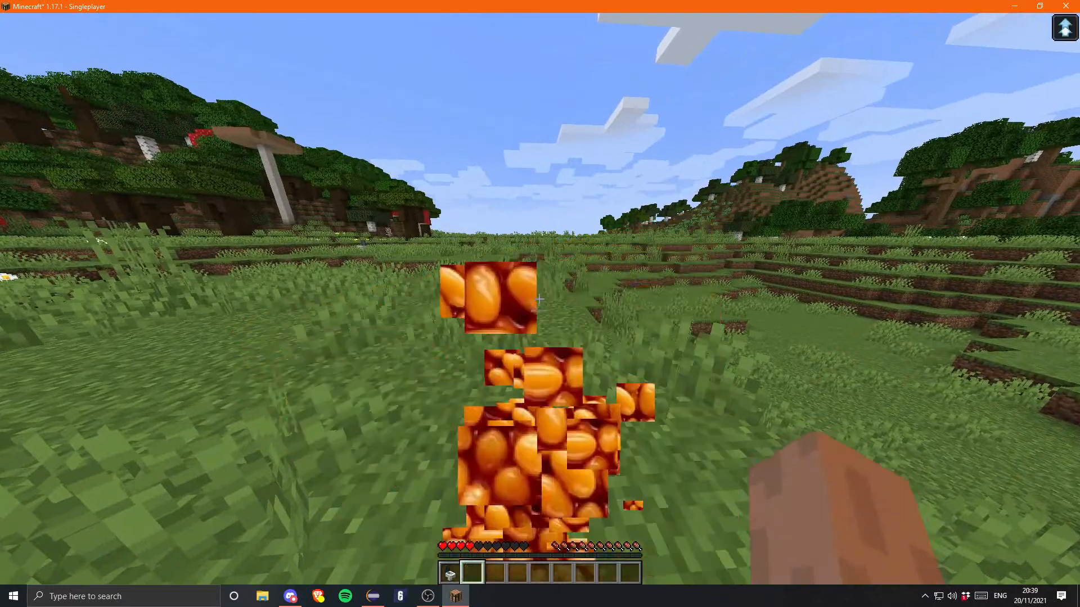
Eat the beans for jump boost, then get another with /give @s tutorialmod:beans
key("e")
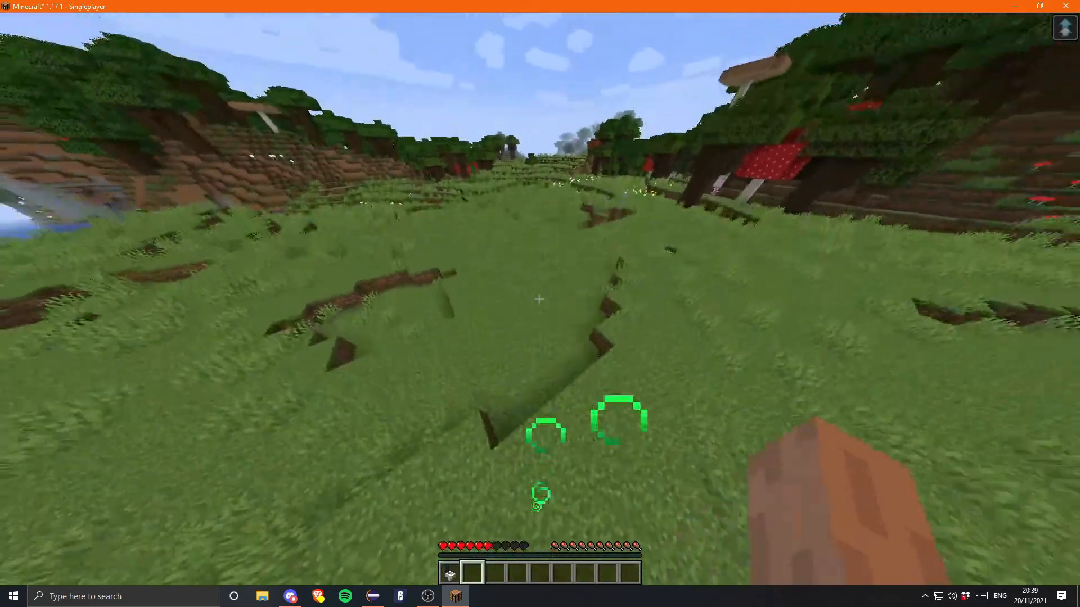
mouse_move(539, 299)
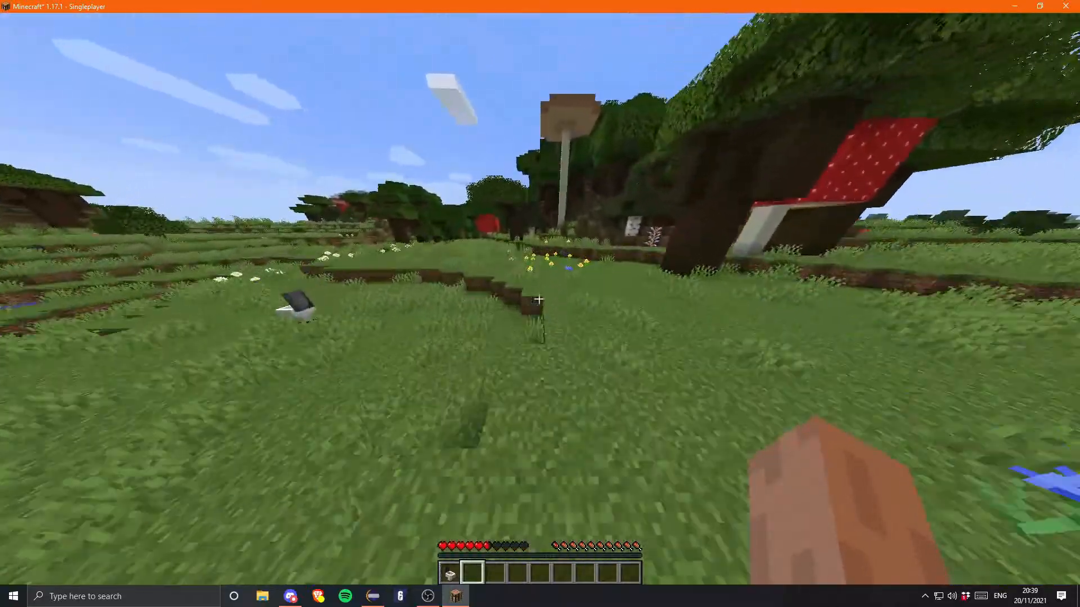
mouse_move(540, 299)
type("/give @s tut")
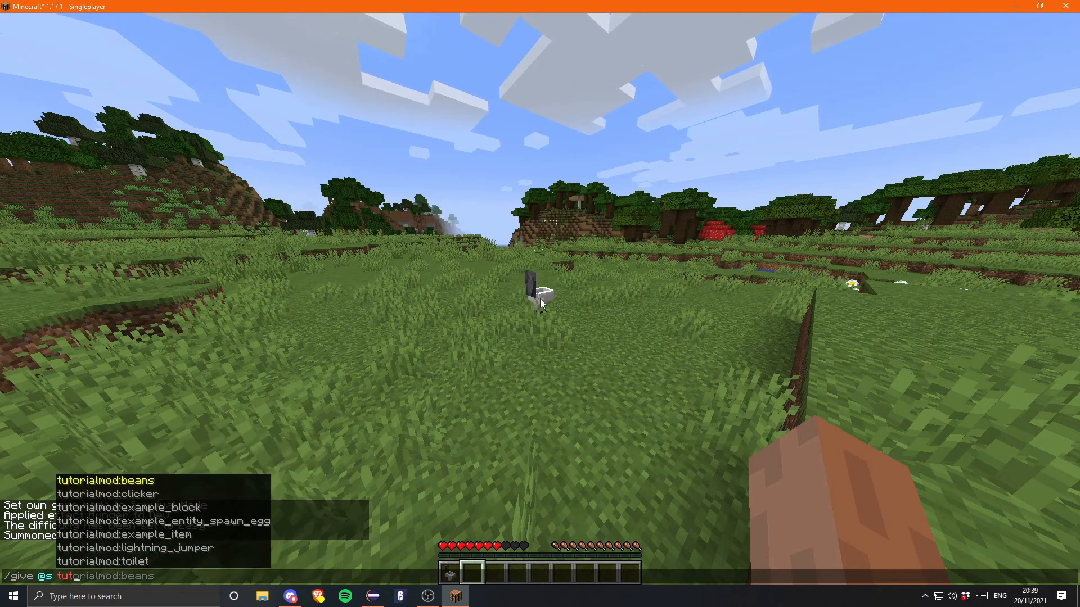
key("Return")
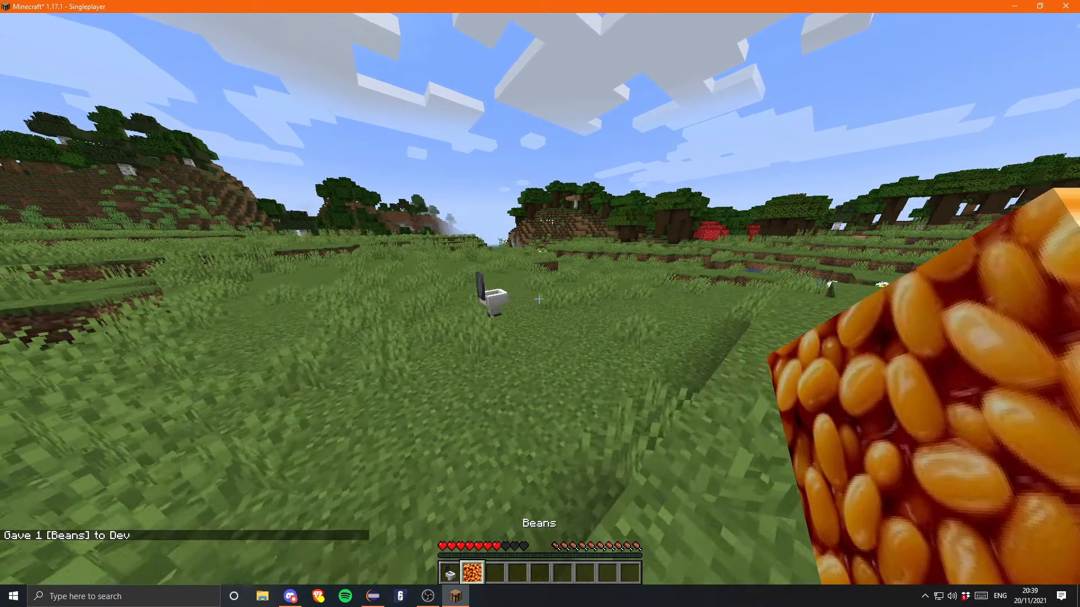